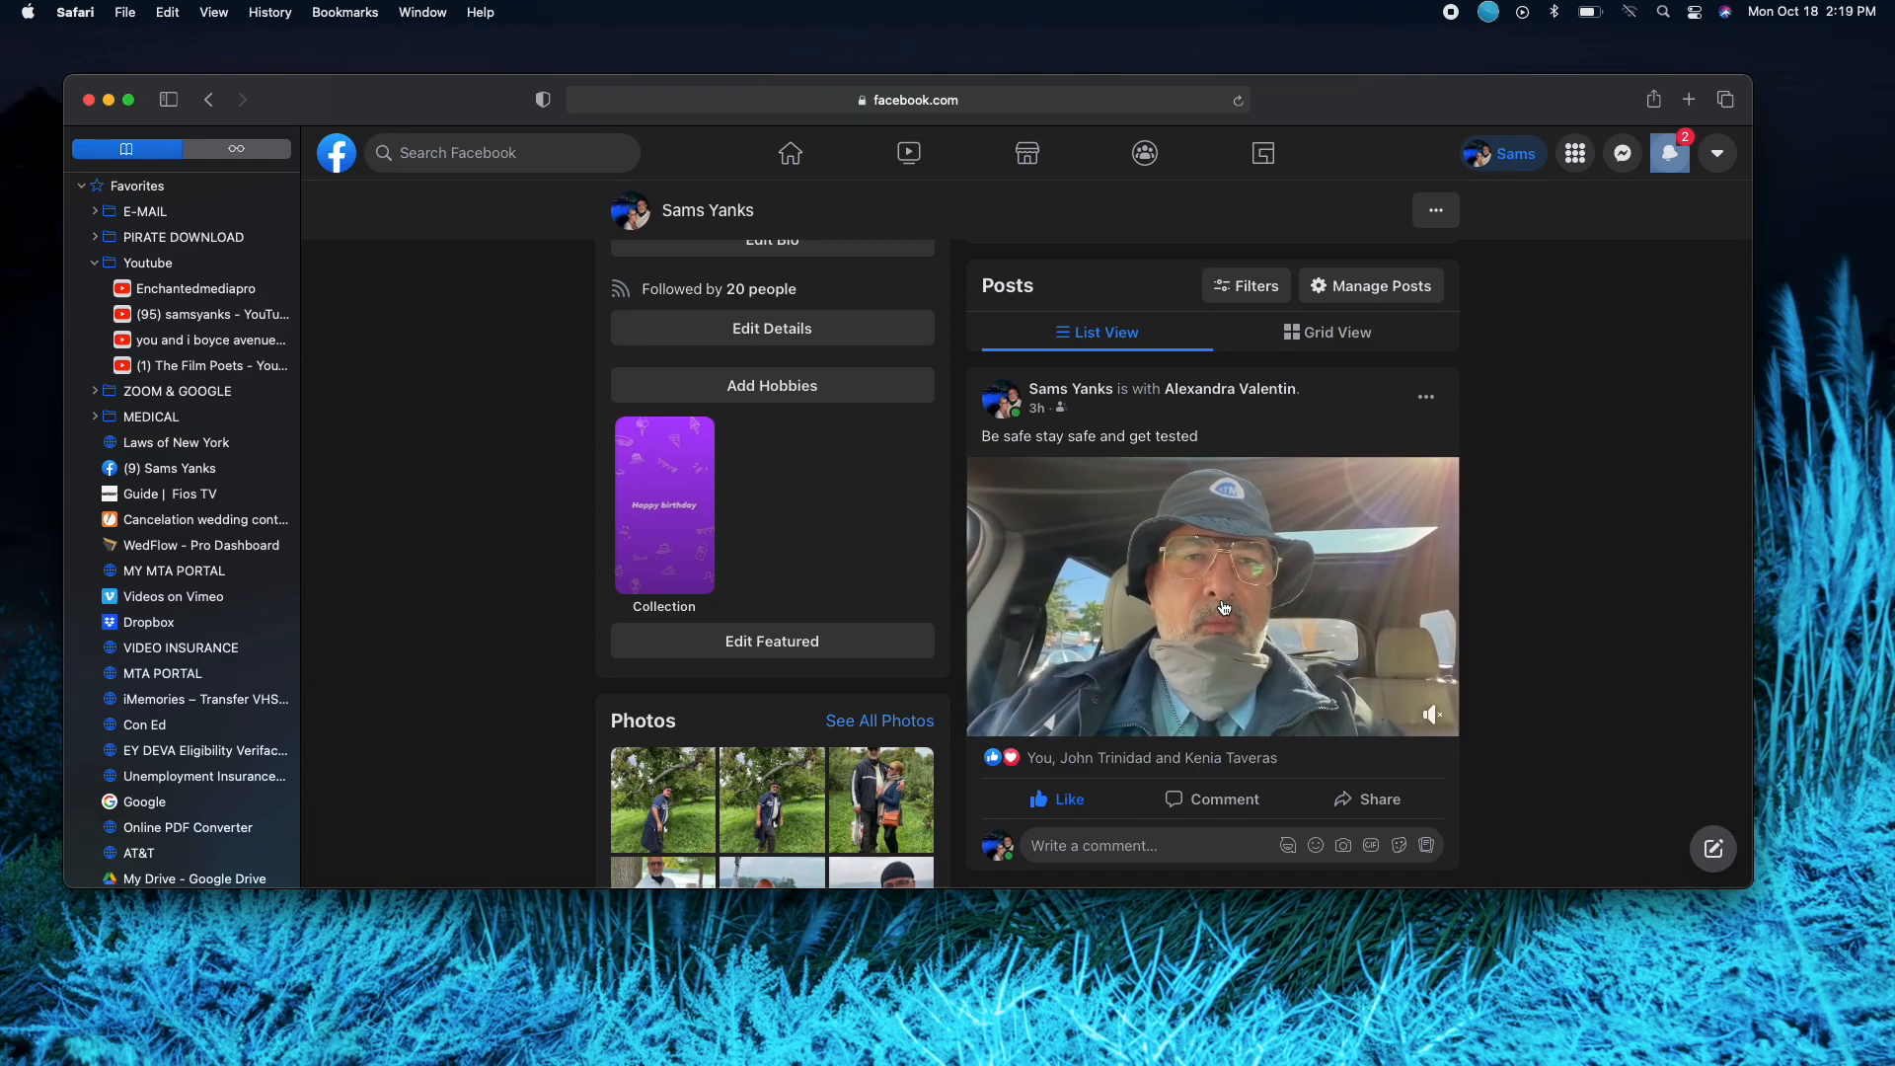
Play the car video post and scroll the current page
{"action": "left_click", "coordinate": [1208, 596]}
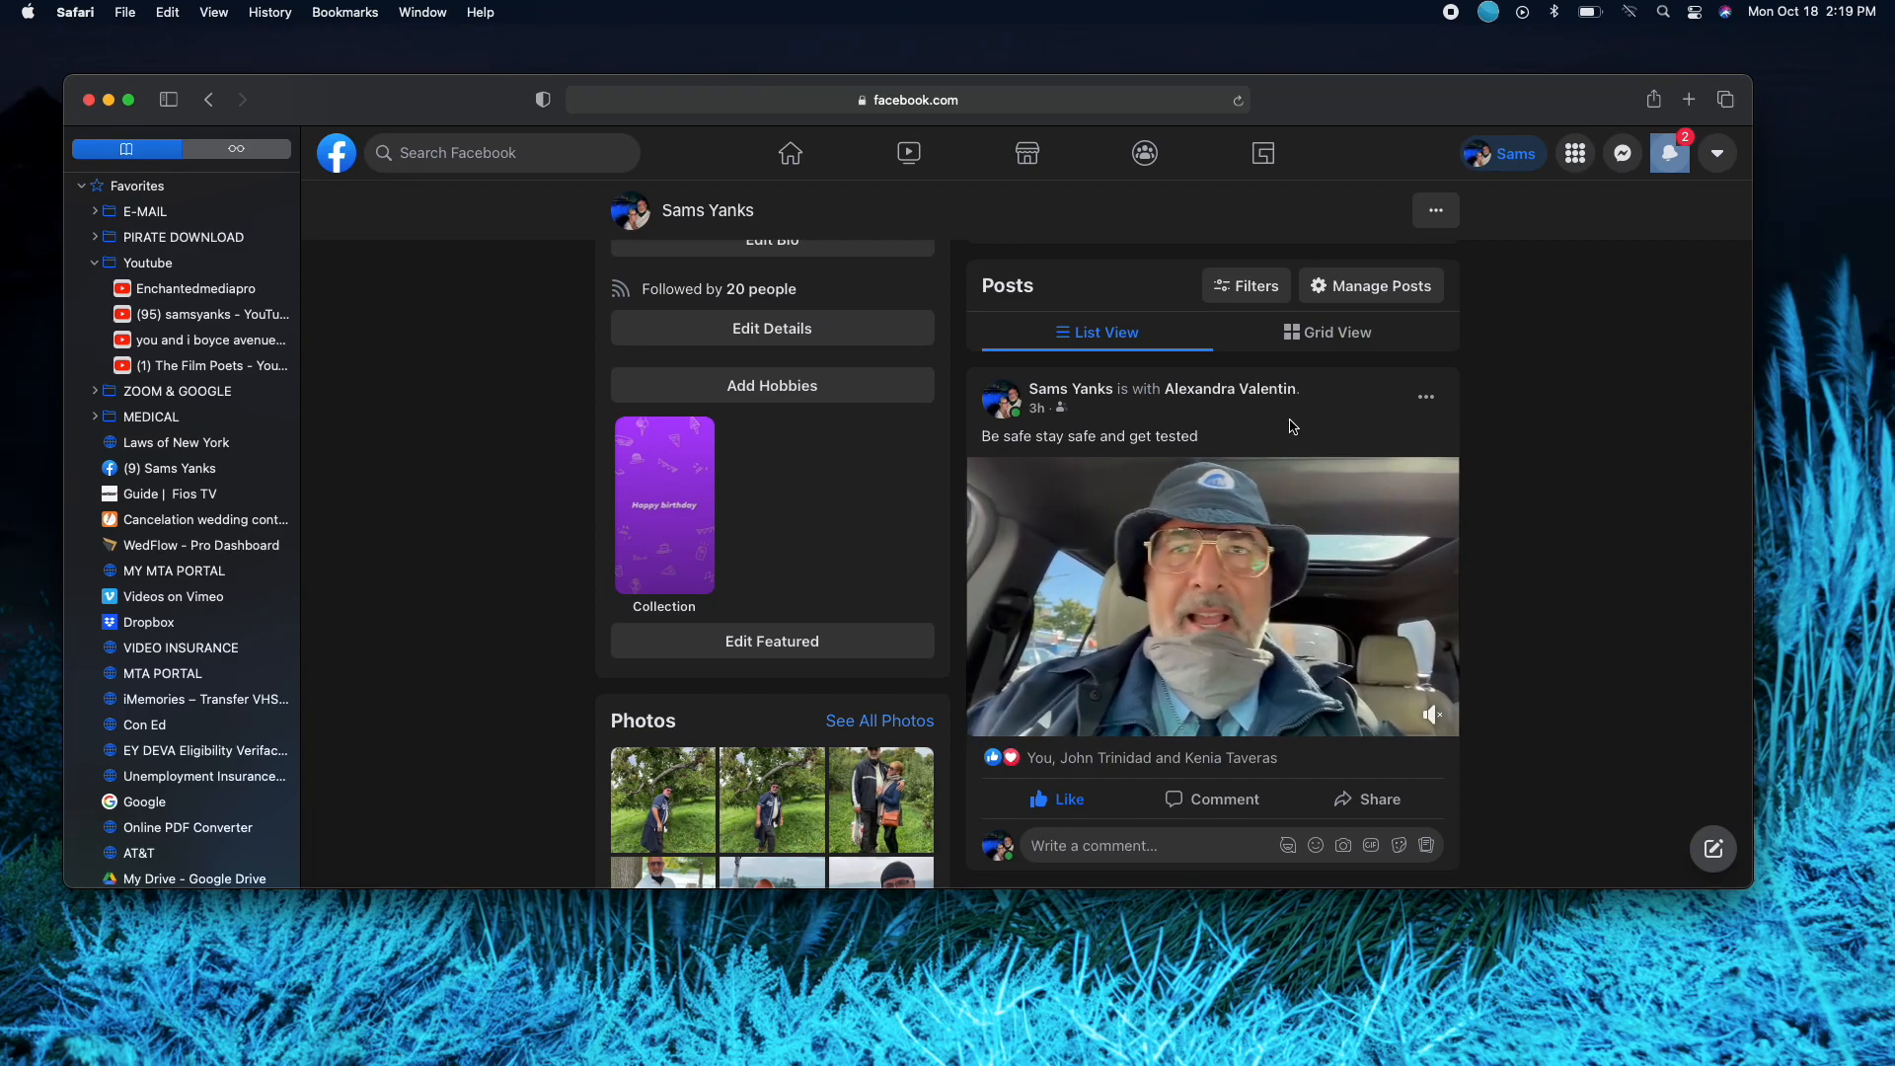
{"action": "left_click", "coordinate": [1210, 596]}
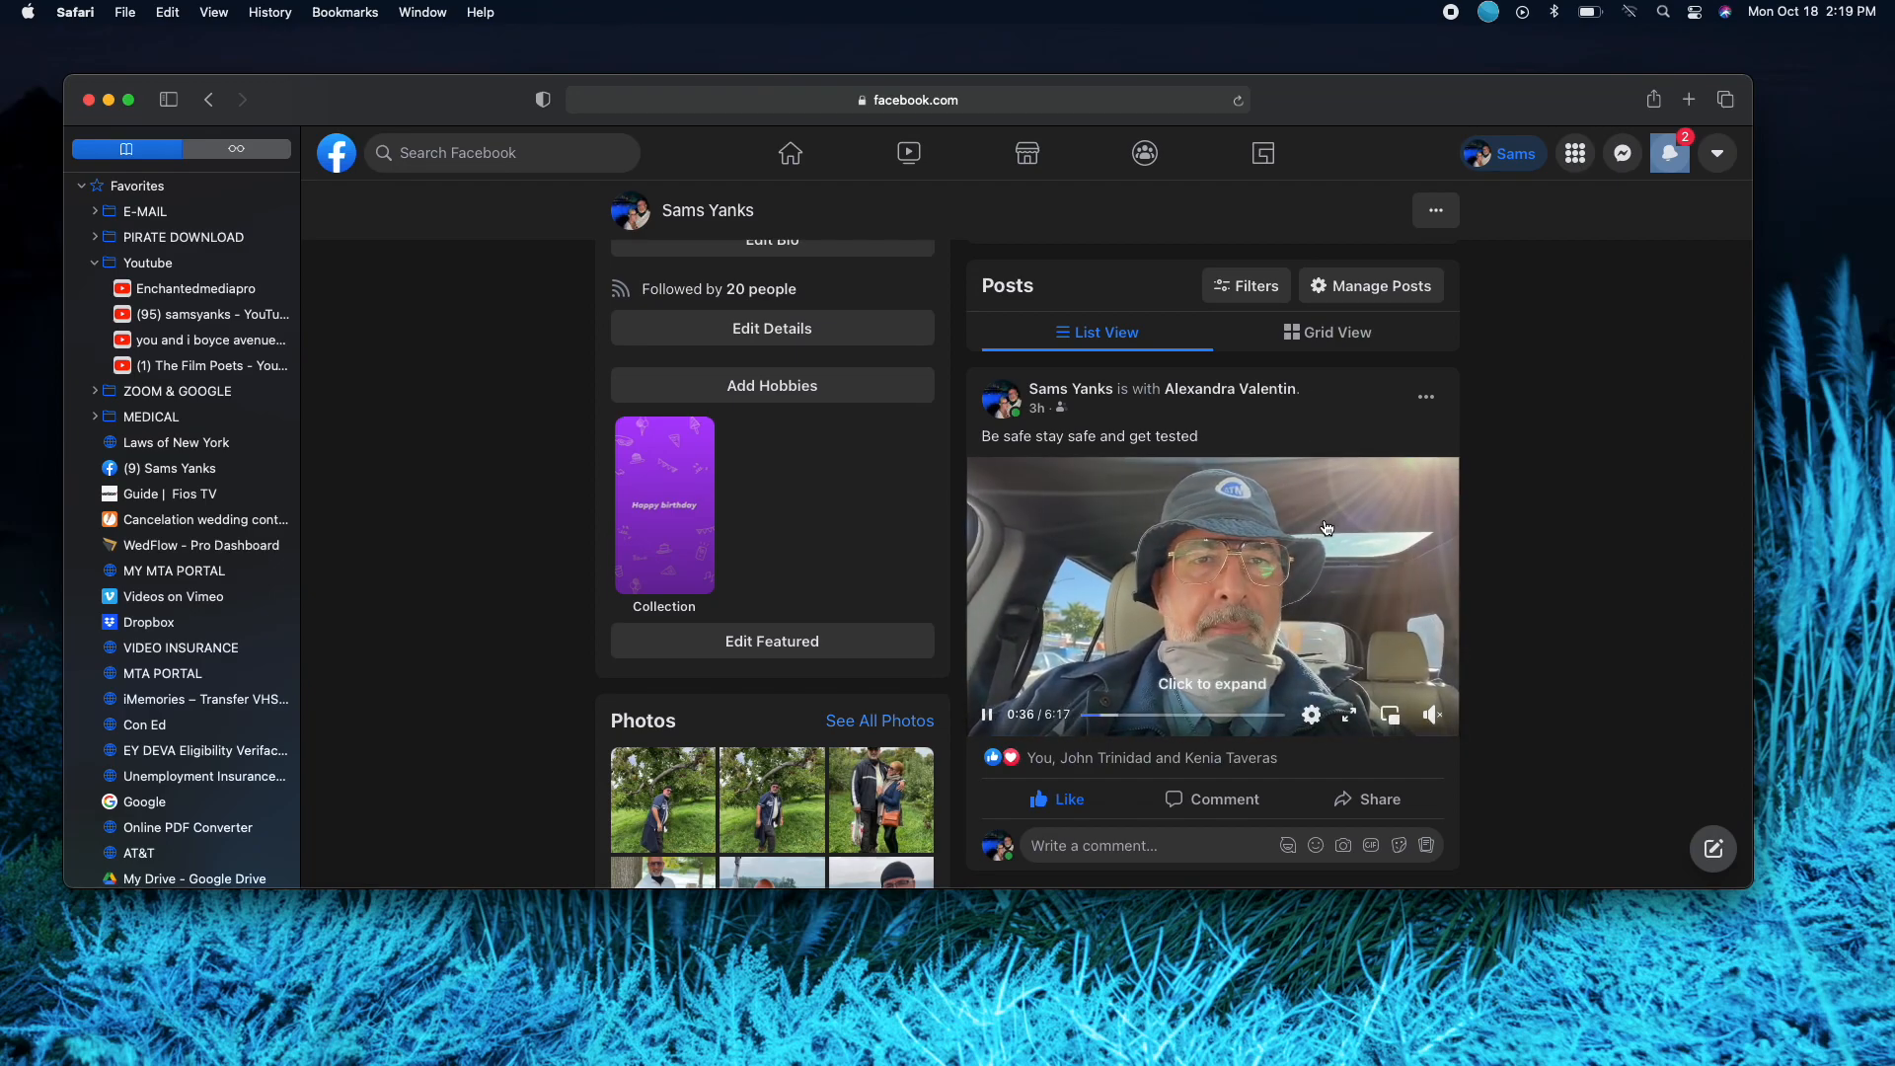
{"action": "scroll", "scroll_direction": "down", "scroll_amount": 3}
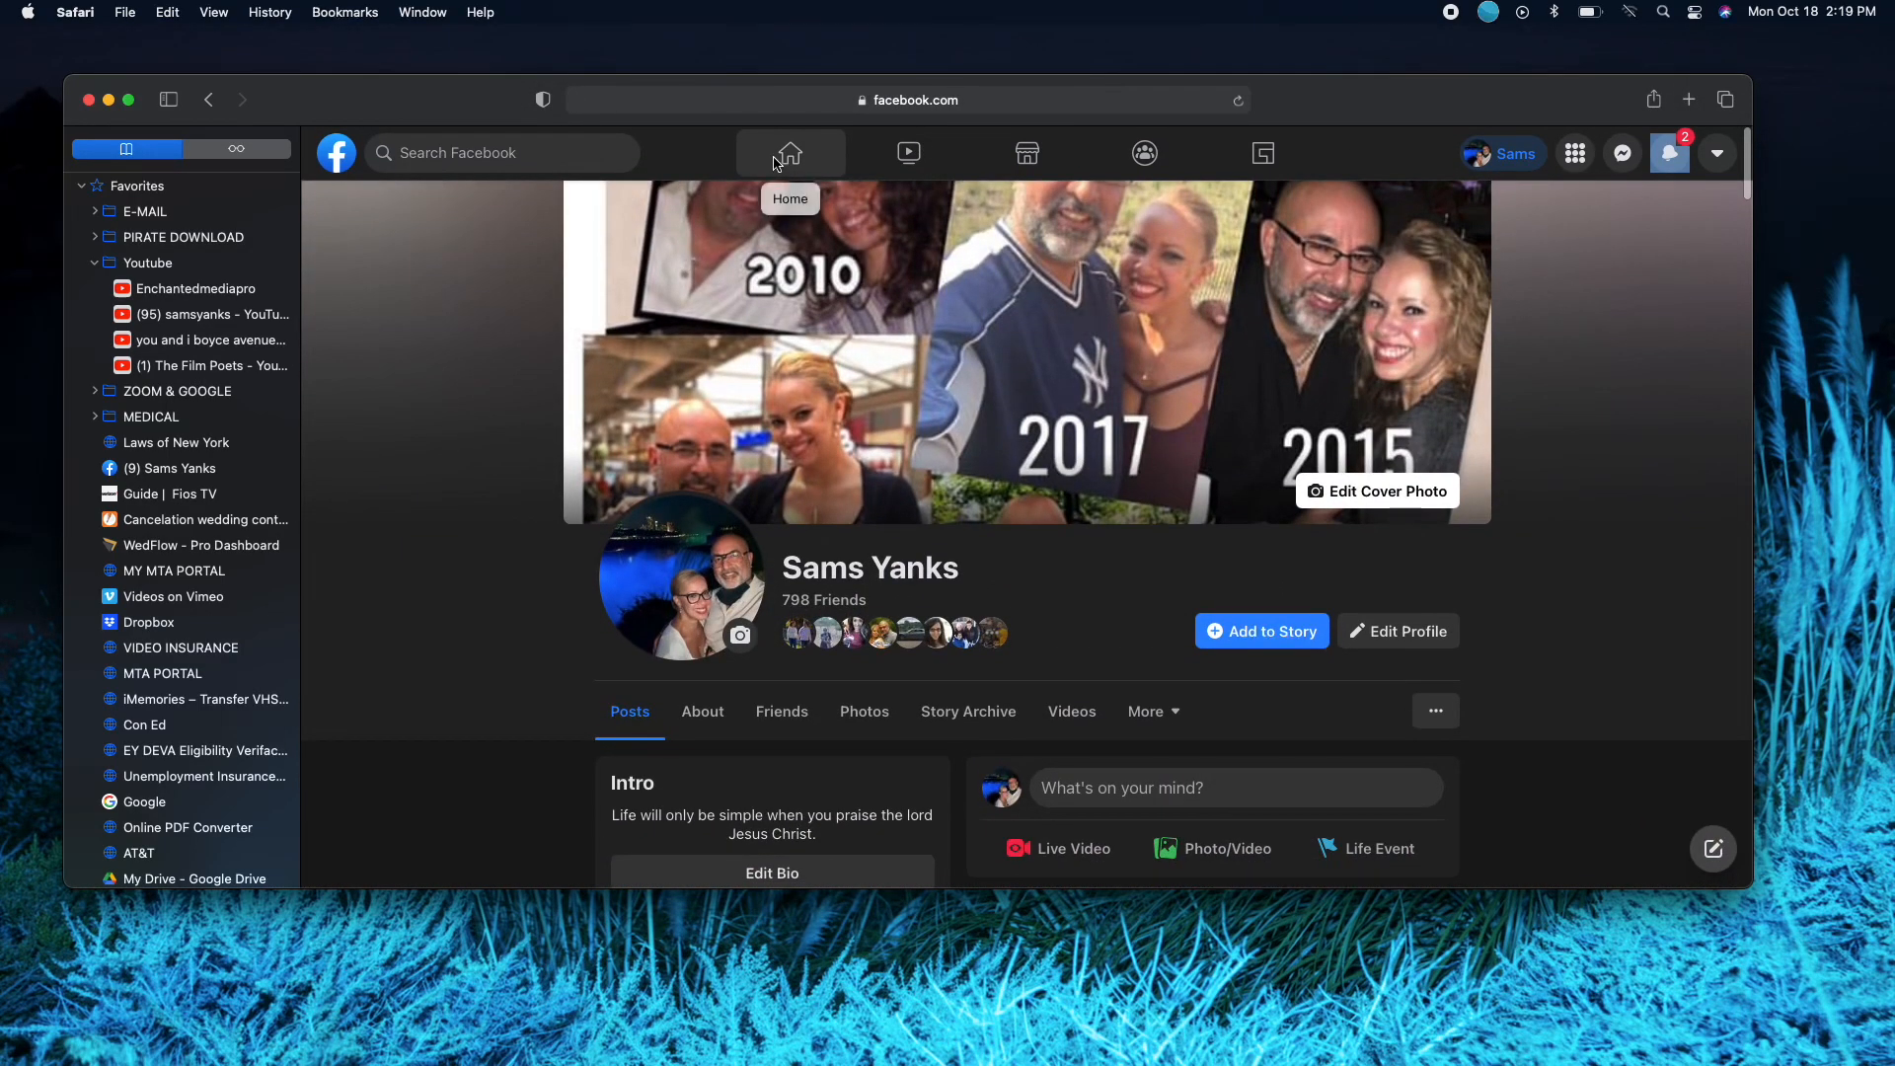
Return to the Home news feed and scroll down to the sponsored rust remover ad
{"action": "left_click", "coordinate": [790, 152]}
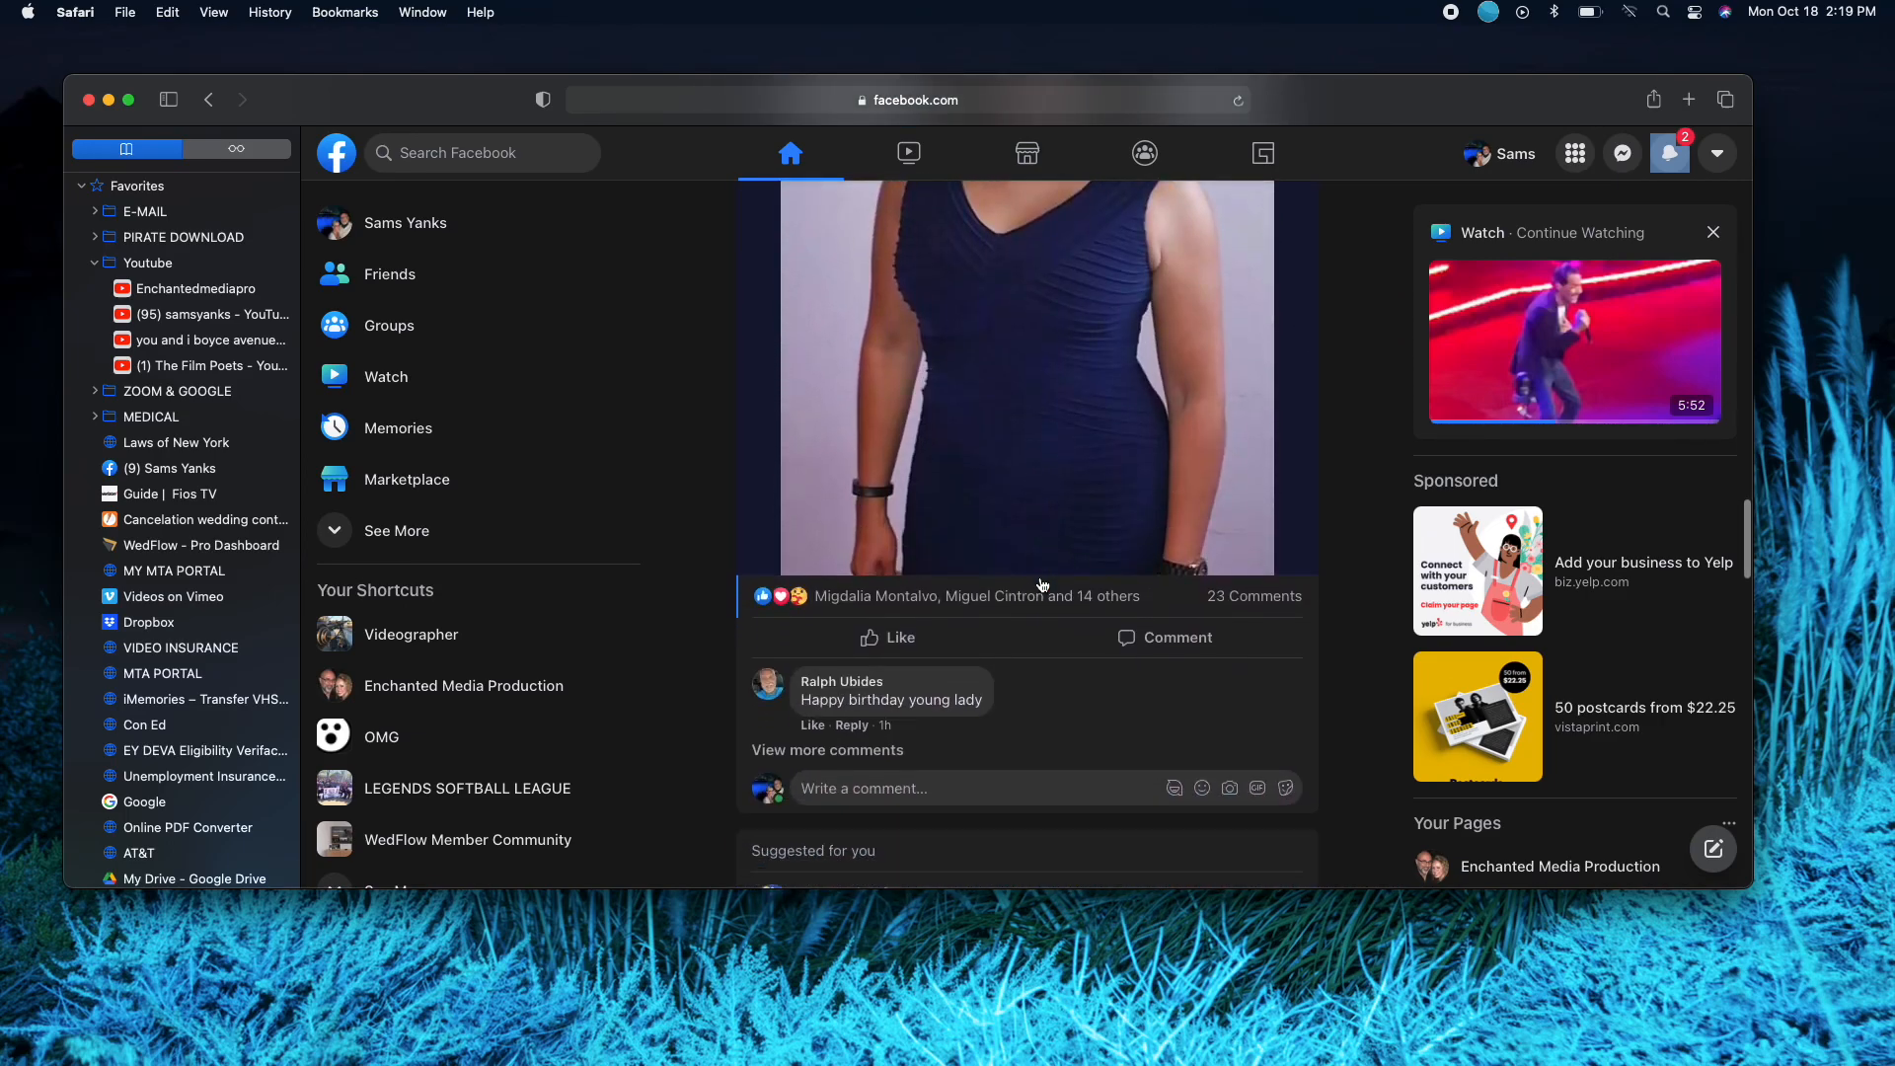
{"action": "scroll", "scroll_direction": "down", "scroll_amount": 3}
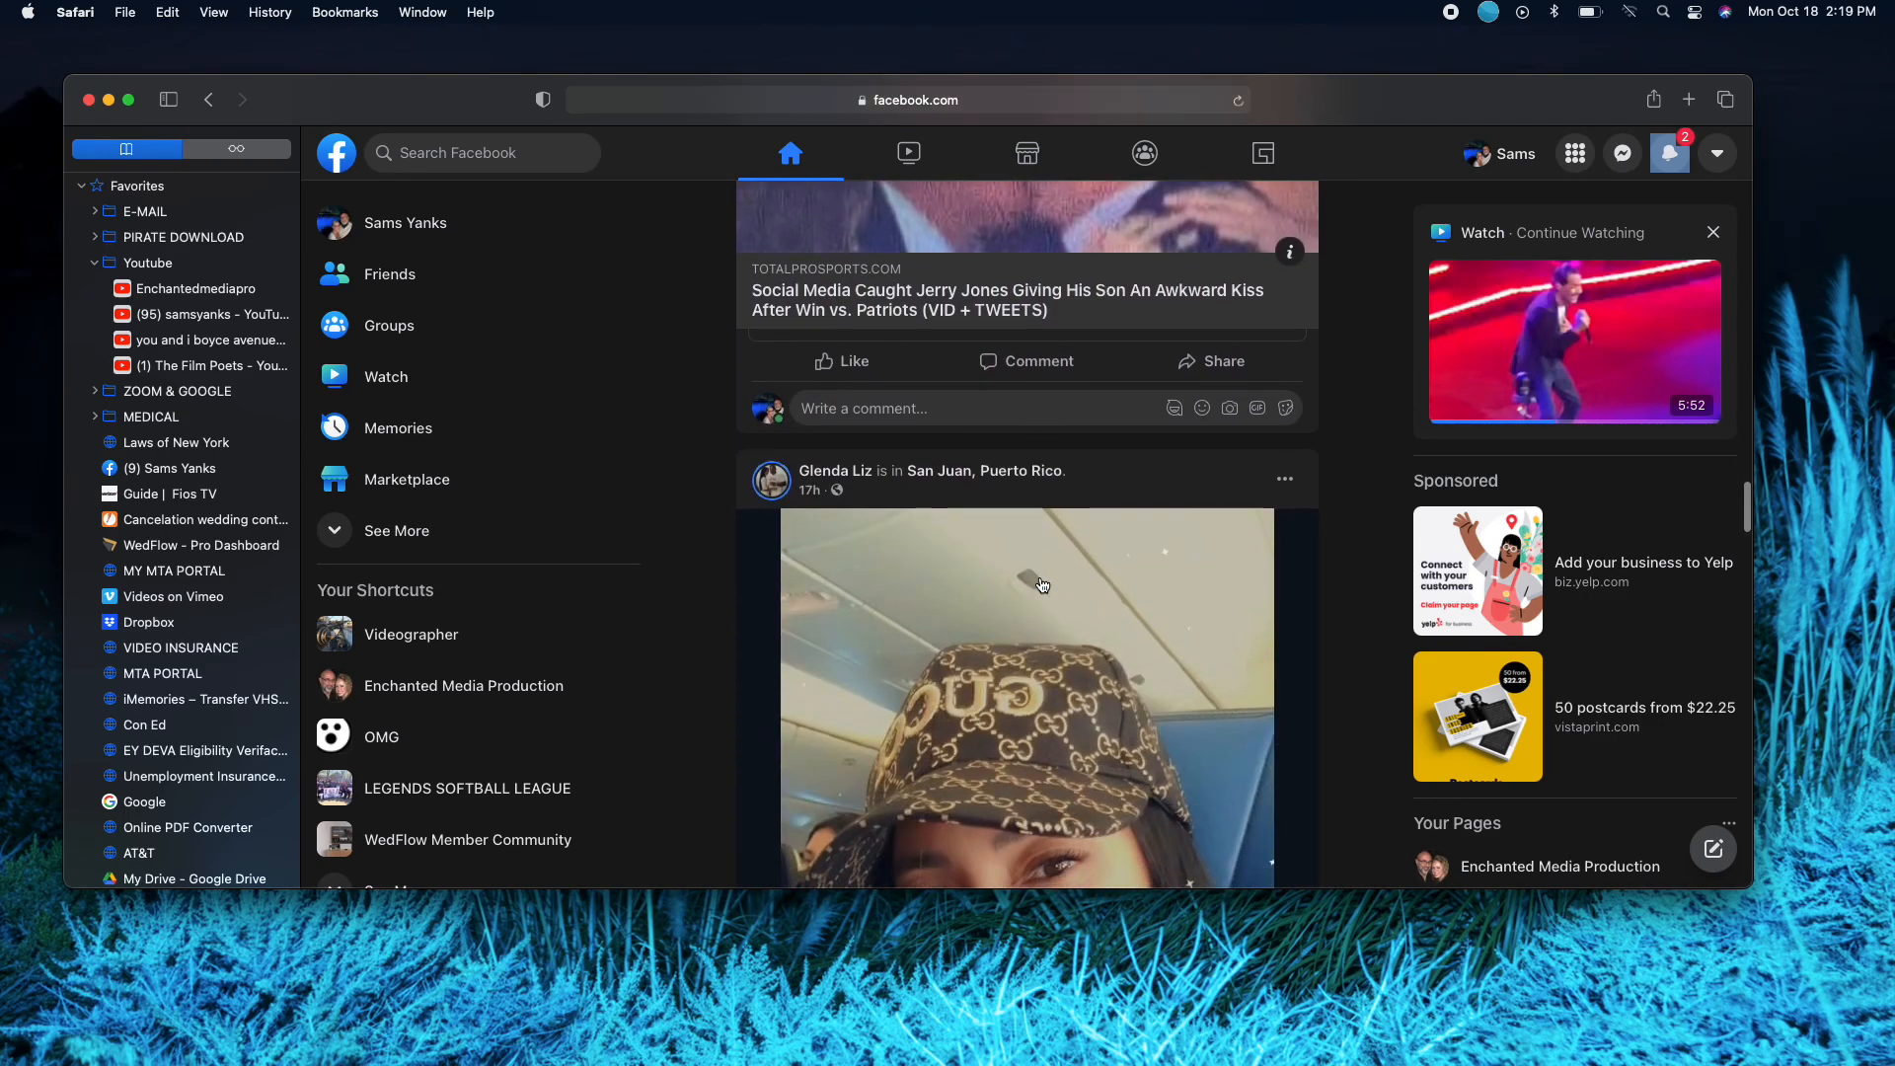
{"action": "scroll", "scroll_direction": "down", "scroll_amount": 3}
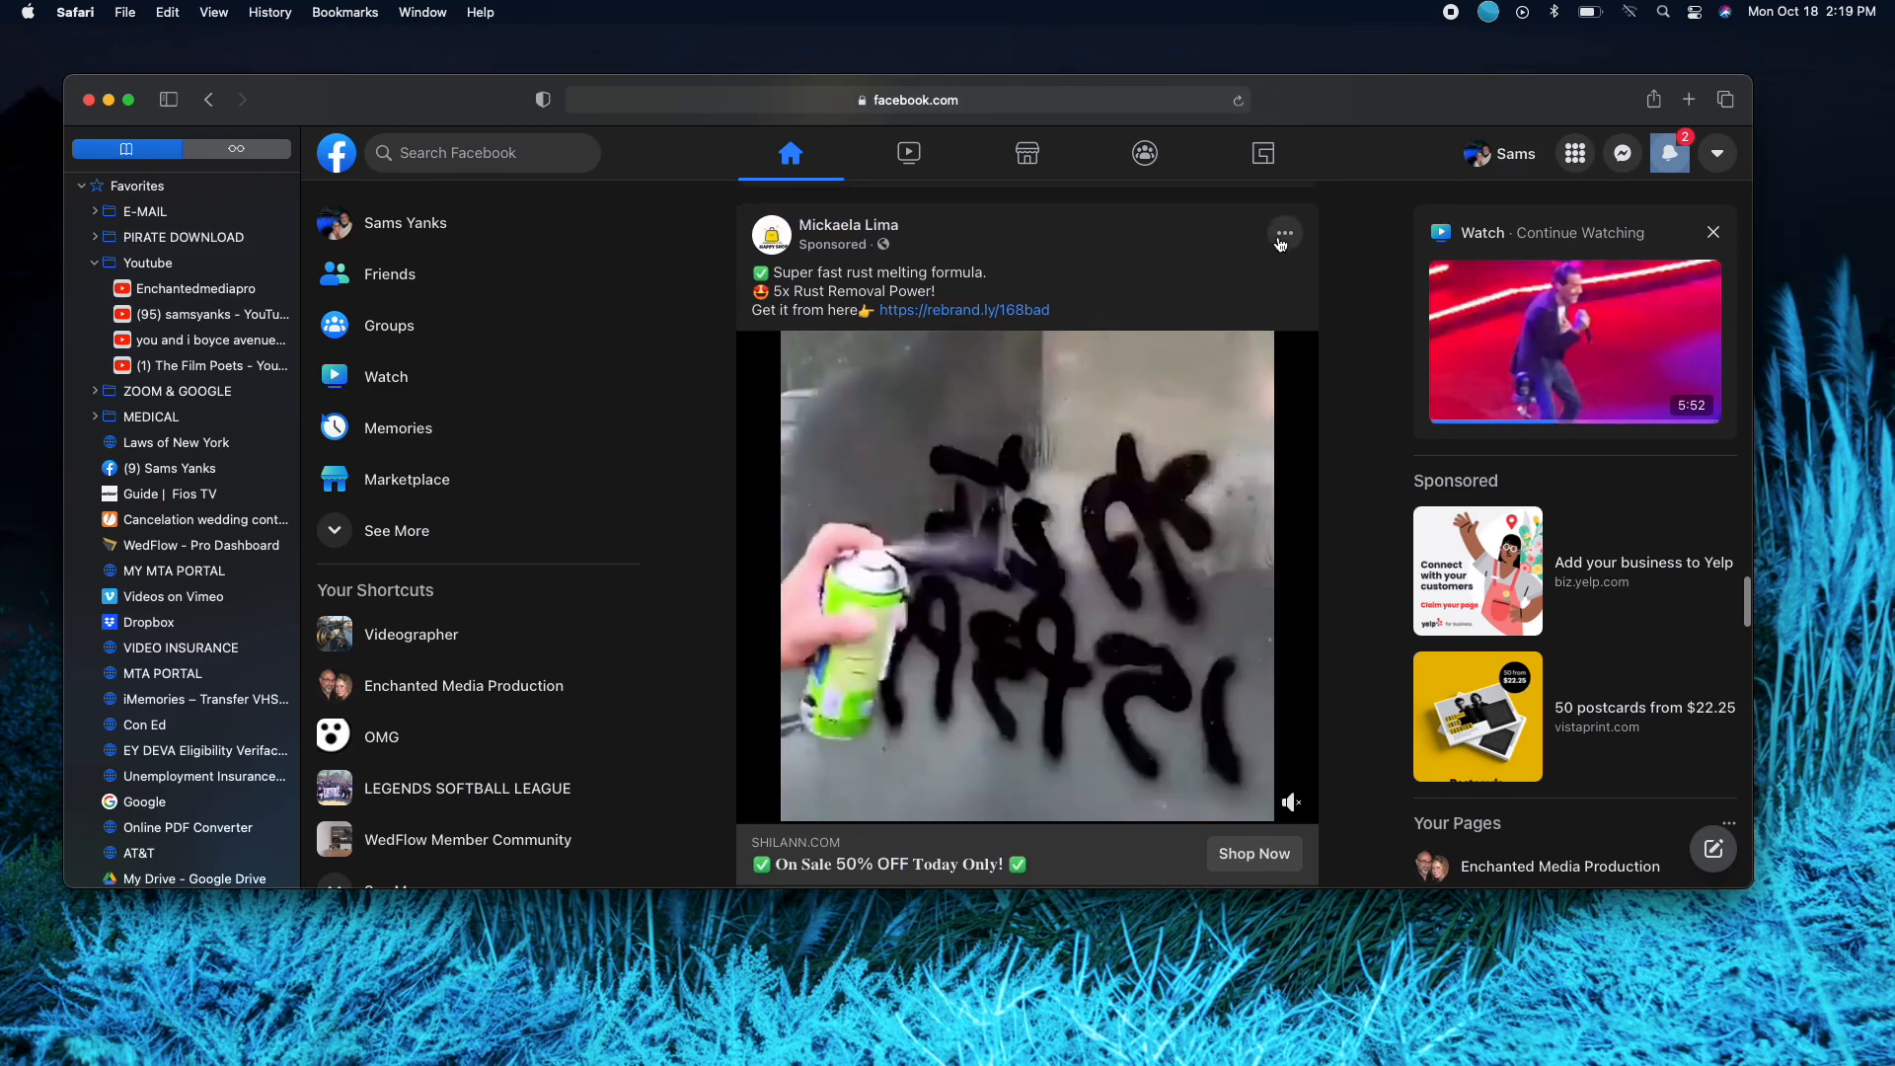
Get the rust ad's embed preview via its ••• menu and copy the video's watch link
{"action": "left_click", "coordinate": [1283, 233]}
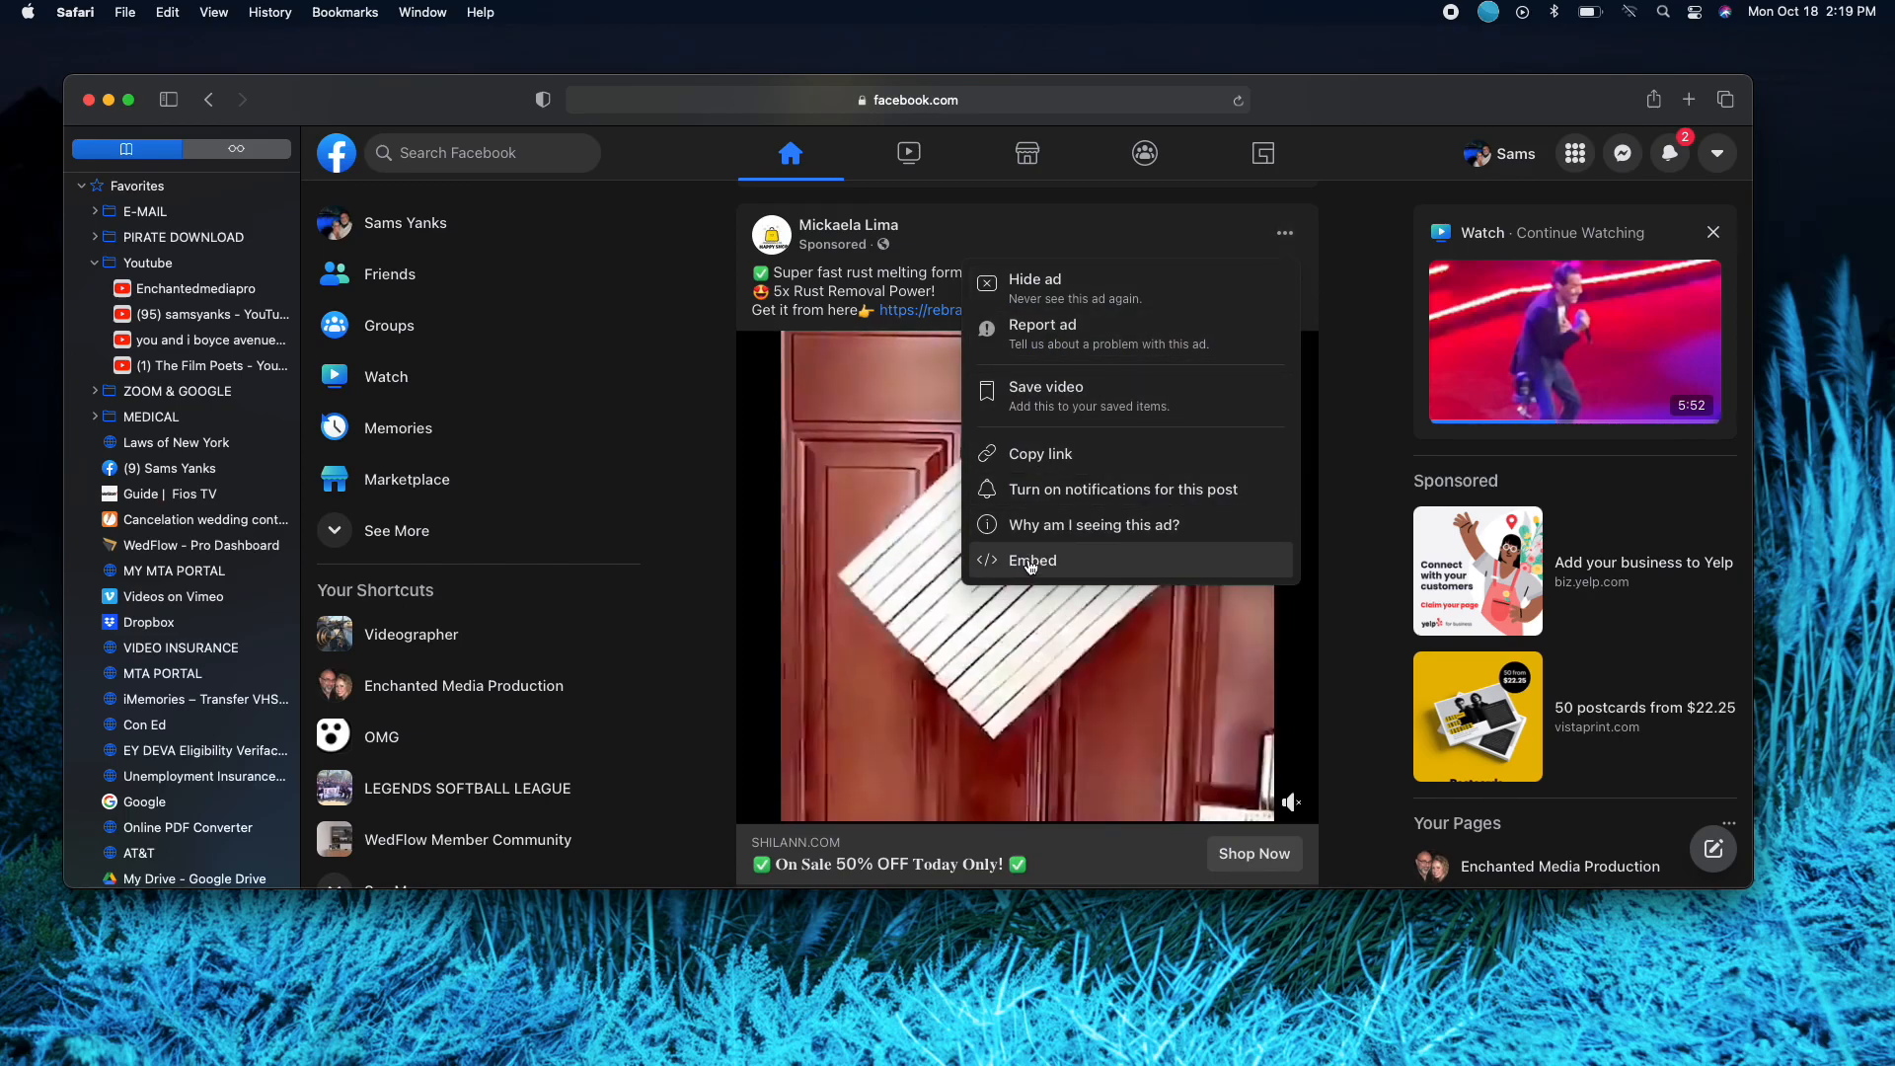
{"action": "left_click", "coordinate": [1031, 559]}
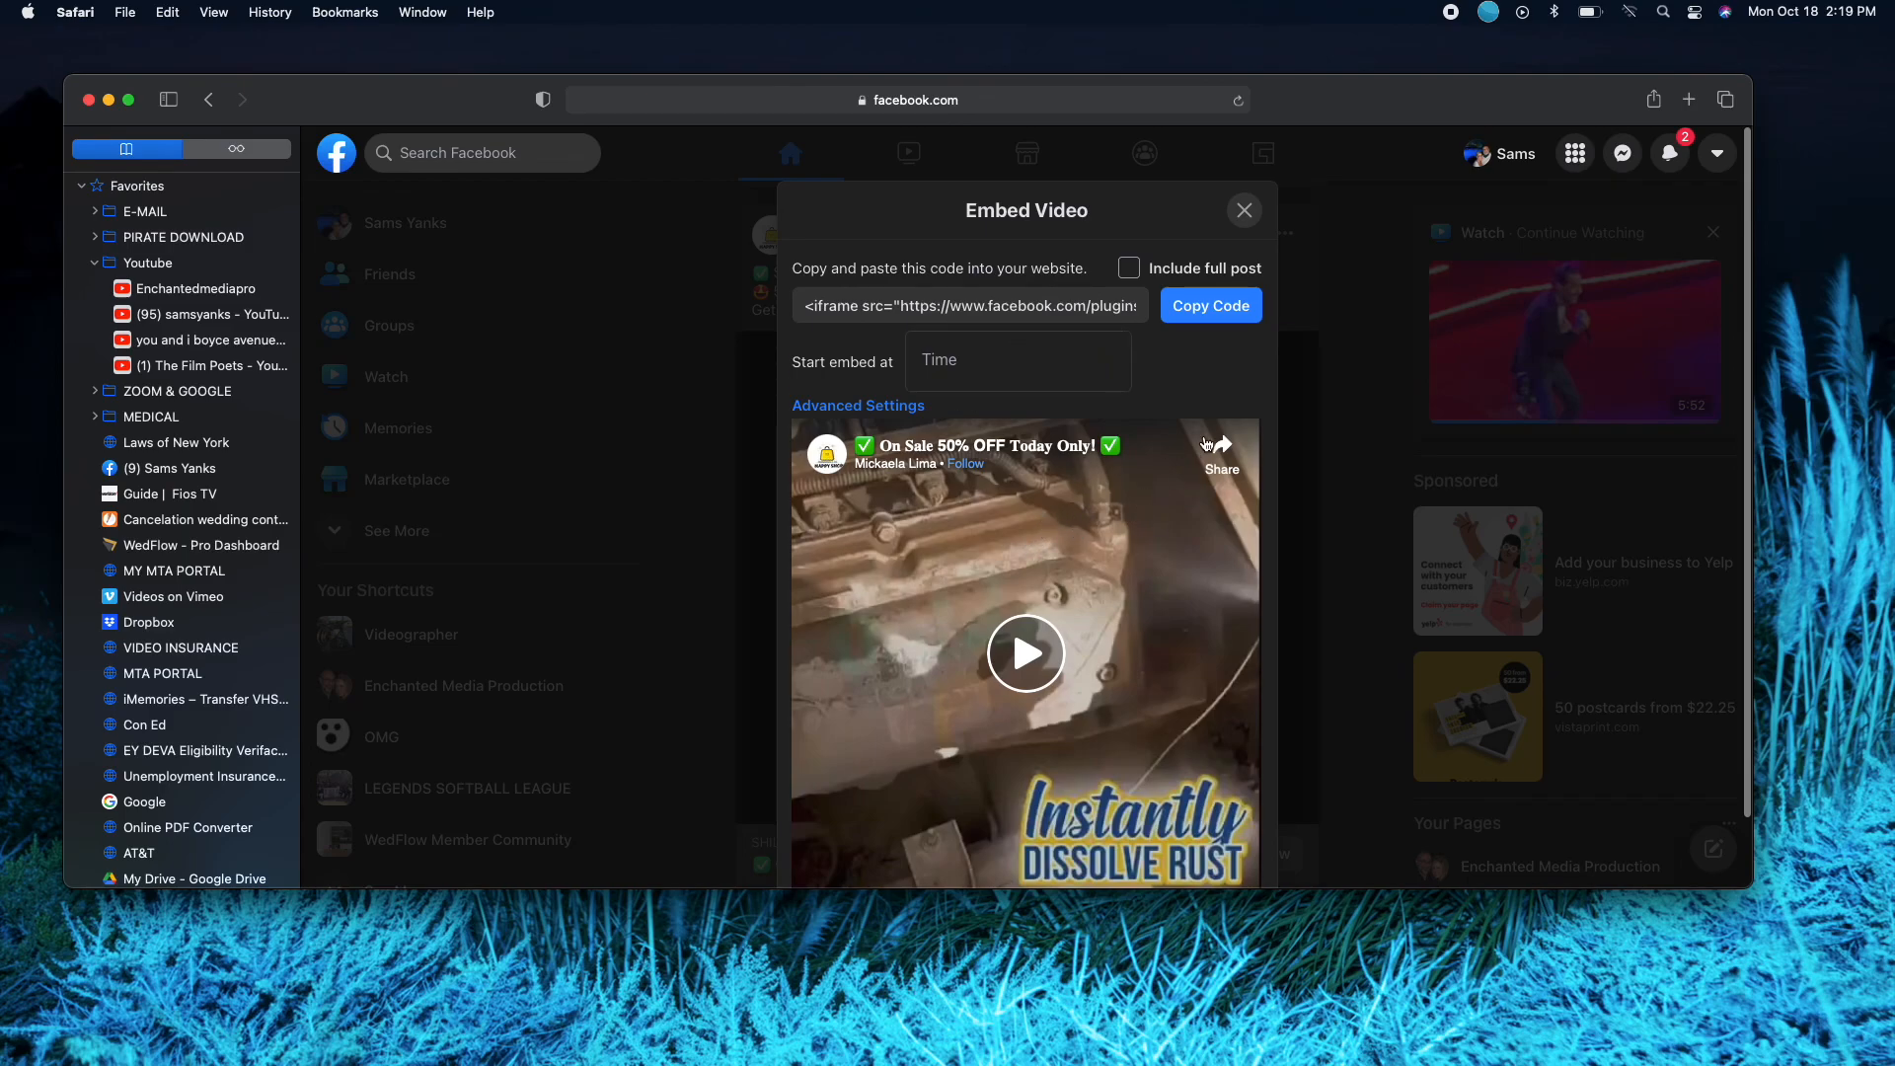
{"action": "mouse_move", "coordinate": [1224, 450]}
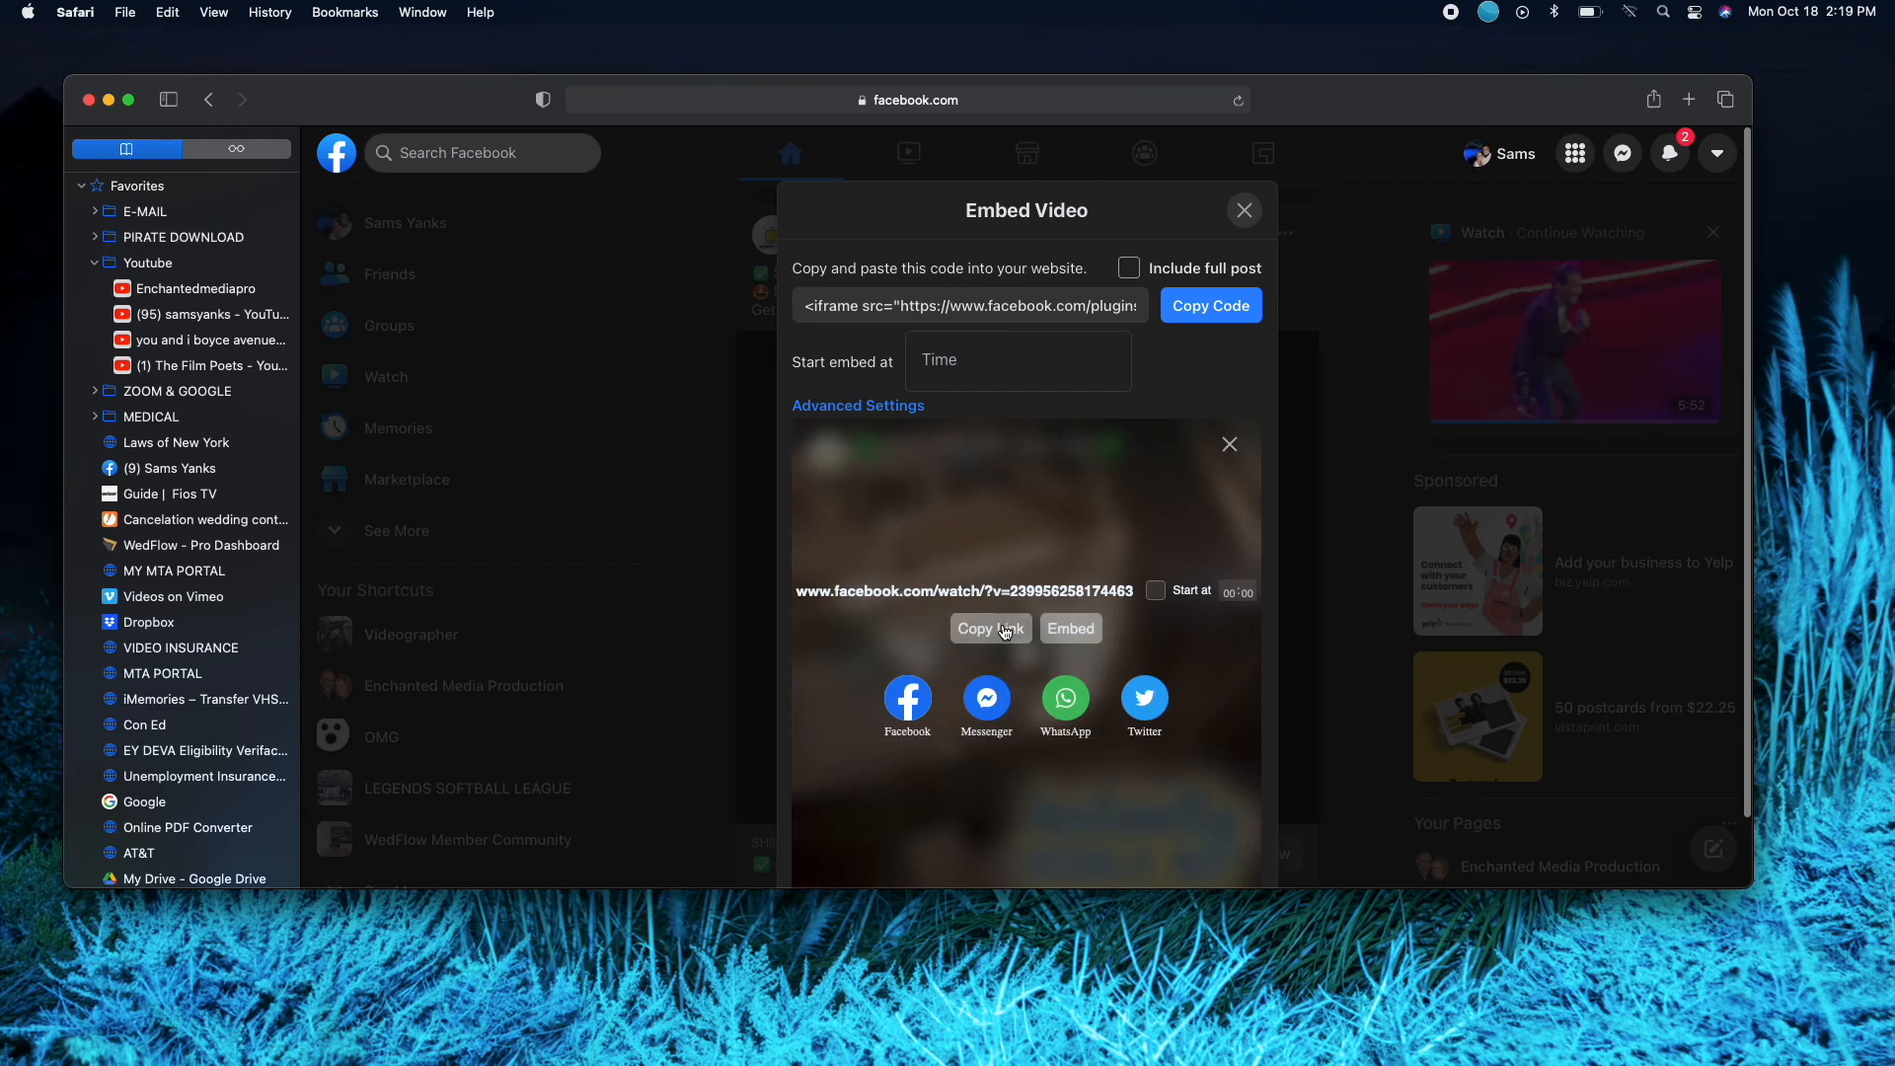
{"action": "left_click", "coordinate": [989, 627]}
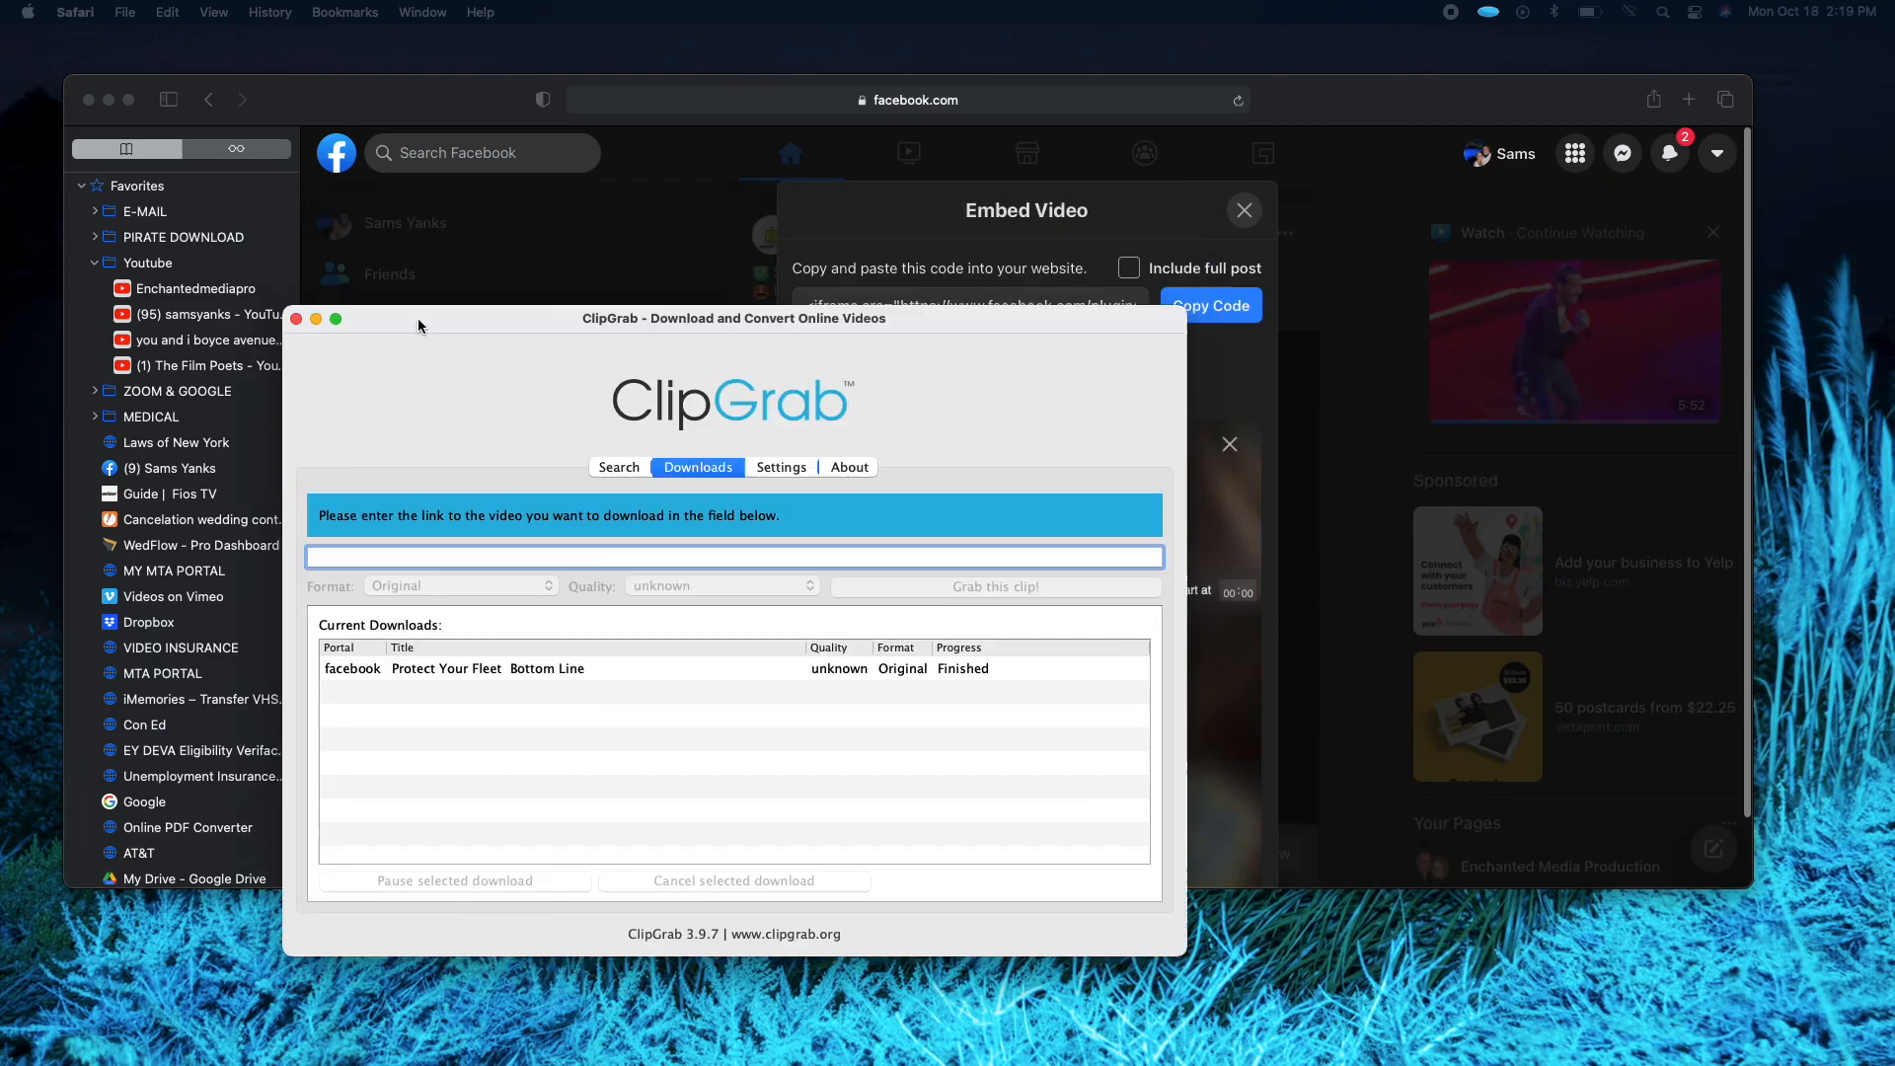
{"action": "left_click_drag", "start_coordinate": [419, 318], "coordinate": [514, 362]}
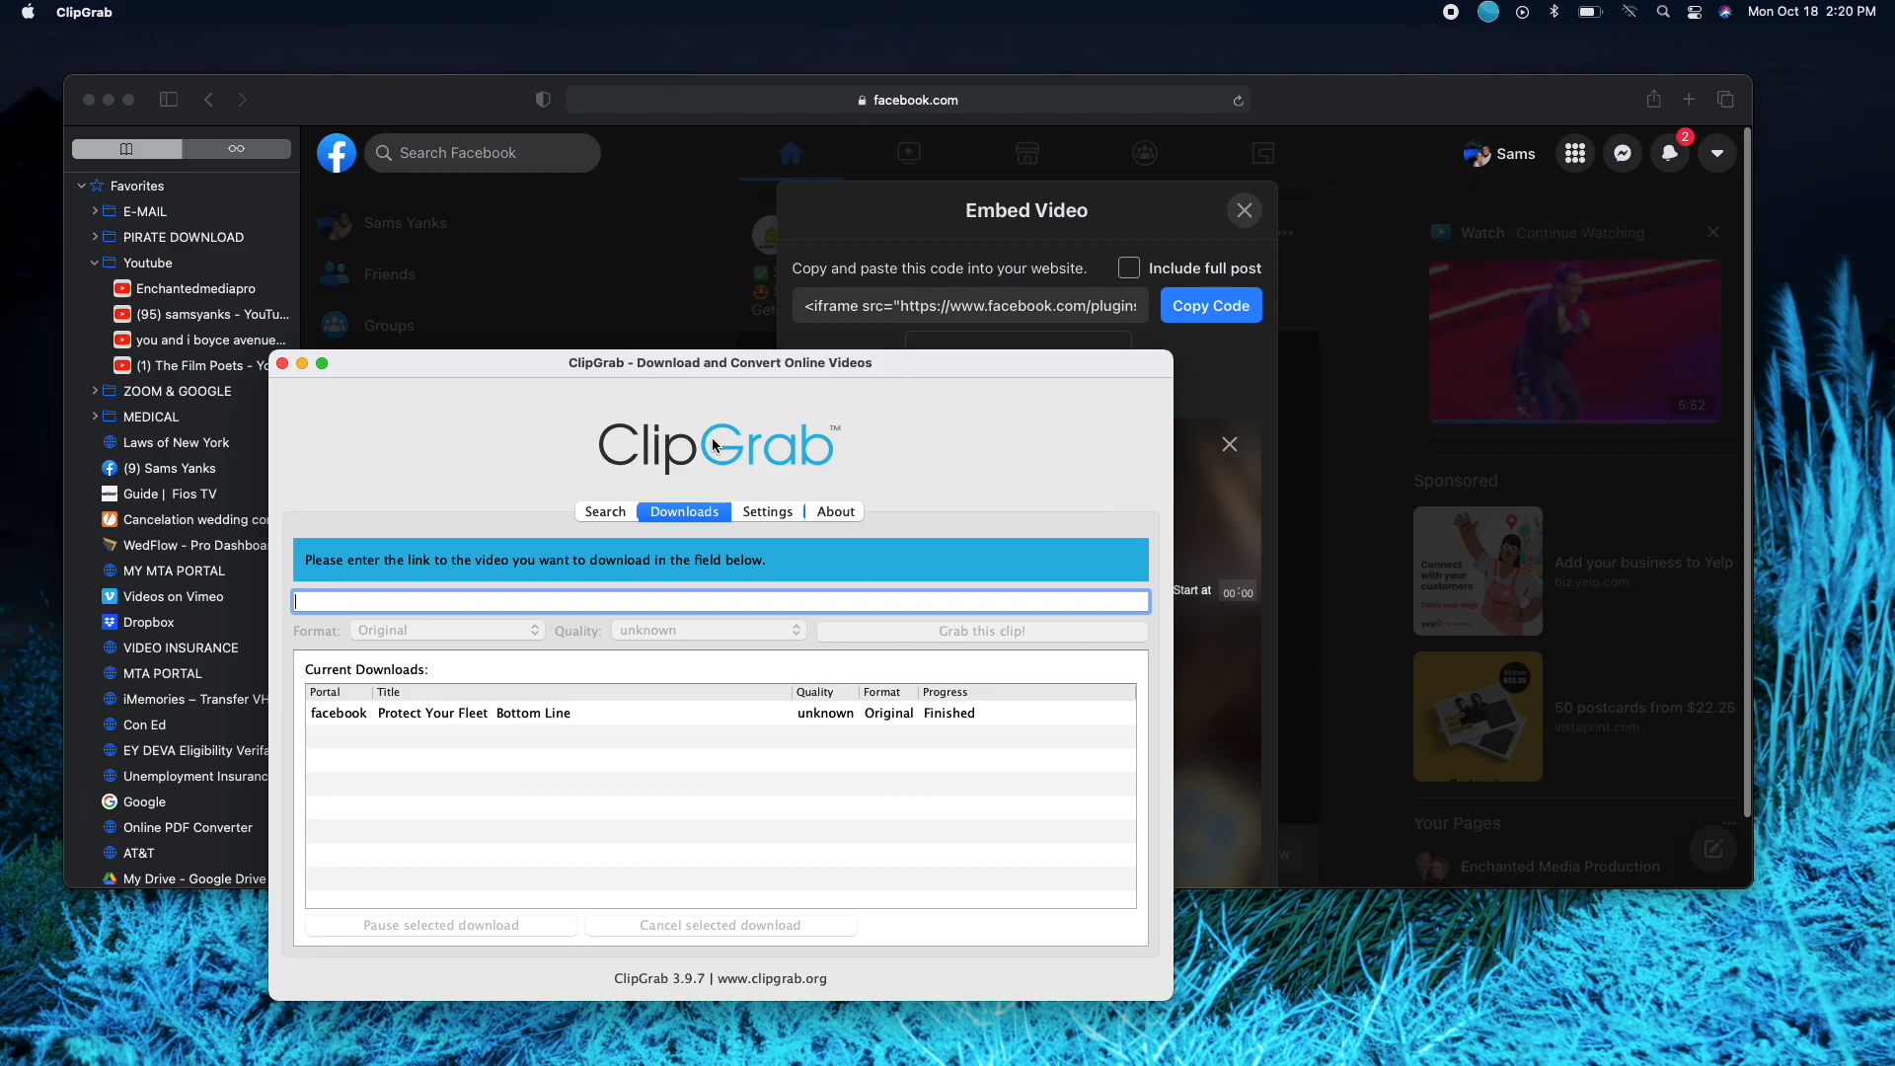
{"action": "mouse_move", "coordinate": [811, 456]}
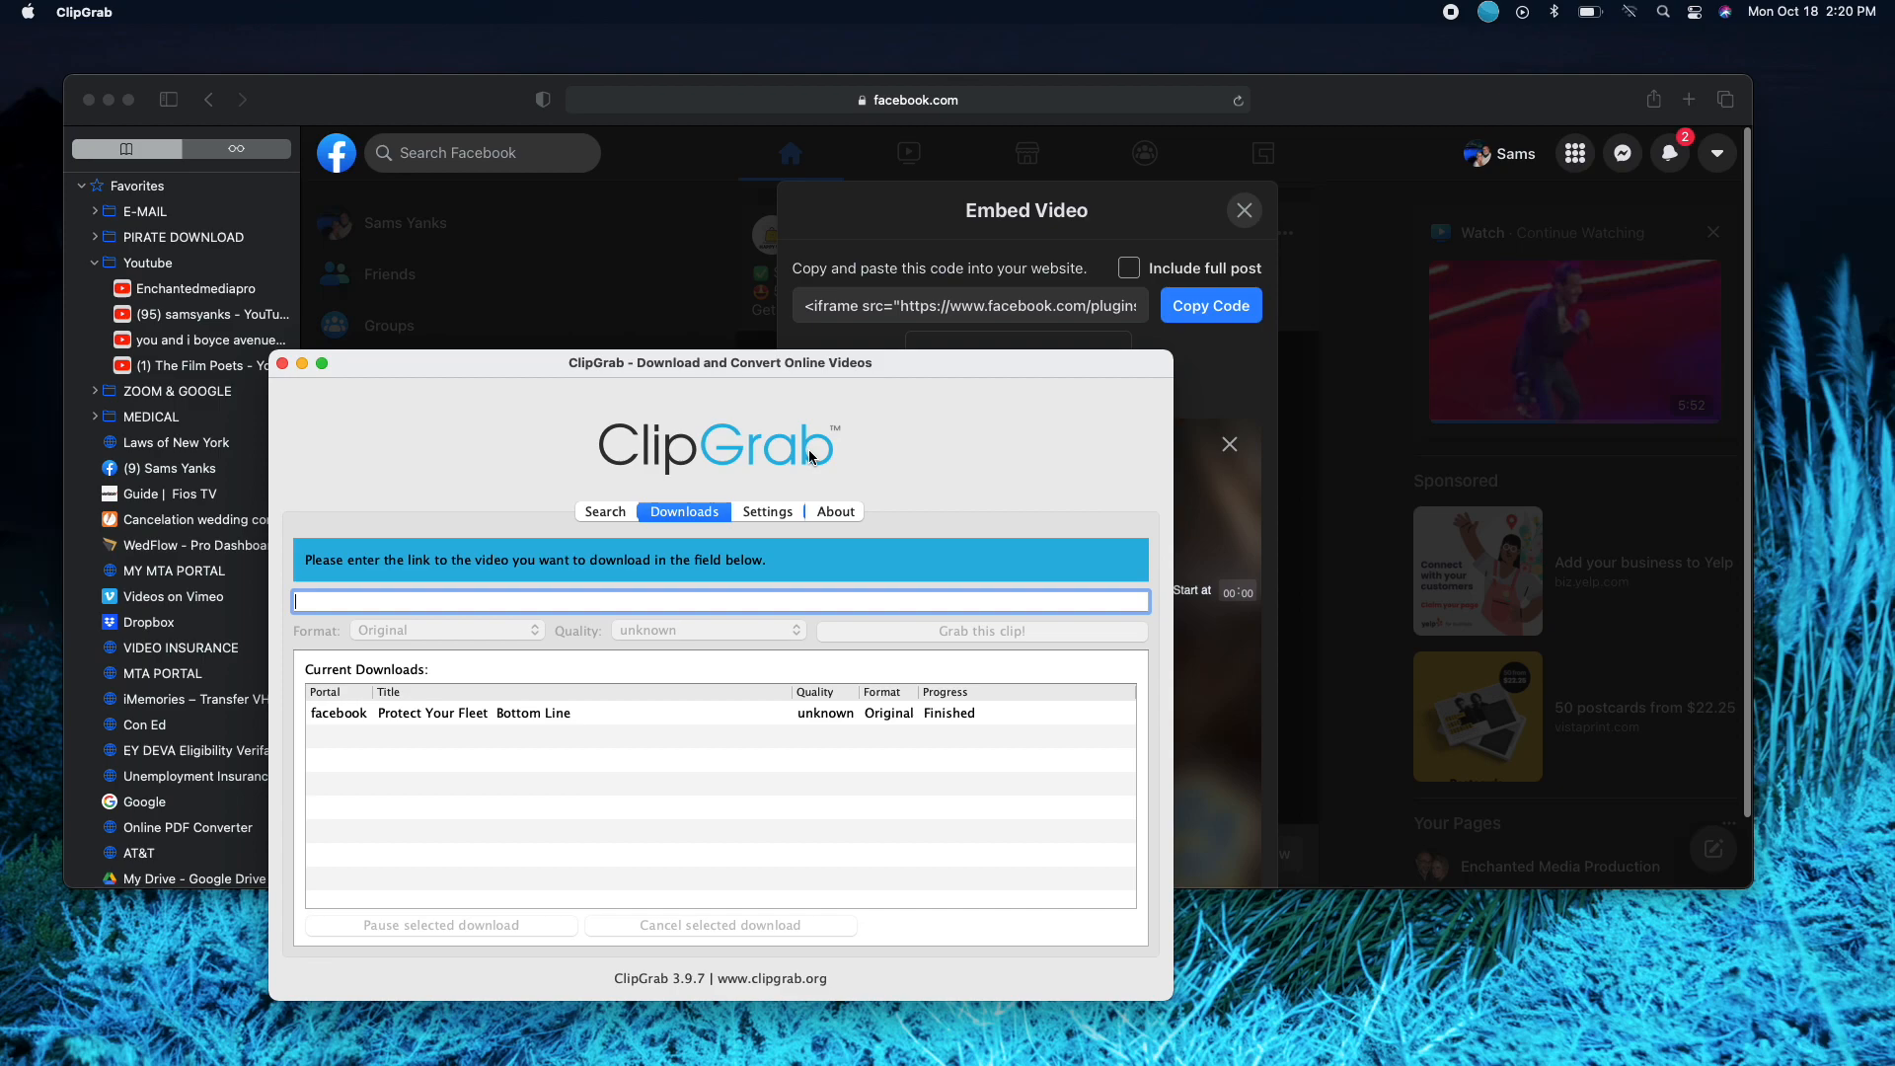
{"action": "mouse_move", "coordinate": [681, 432]}
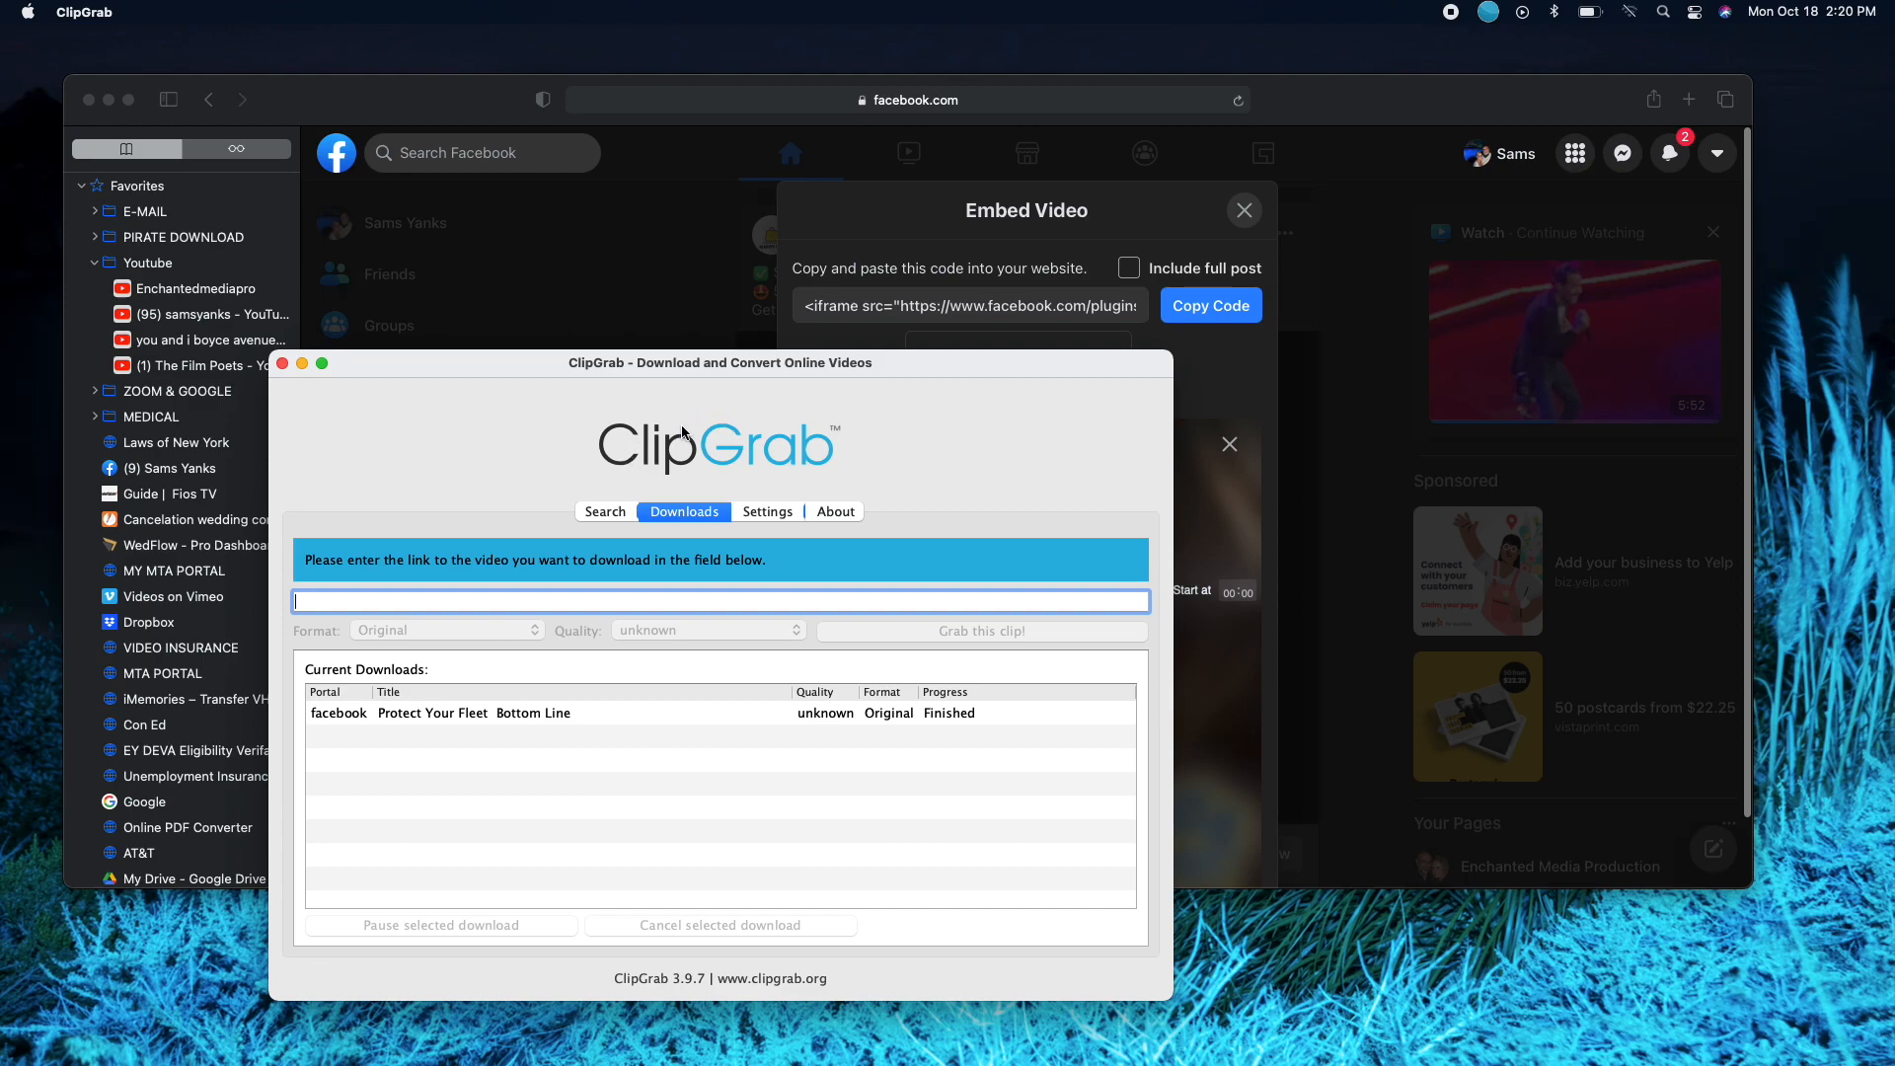
{"action": "left_click_drag", "start_coordinate": [719, 364], "coordinate": [676, 376]}
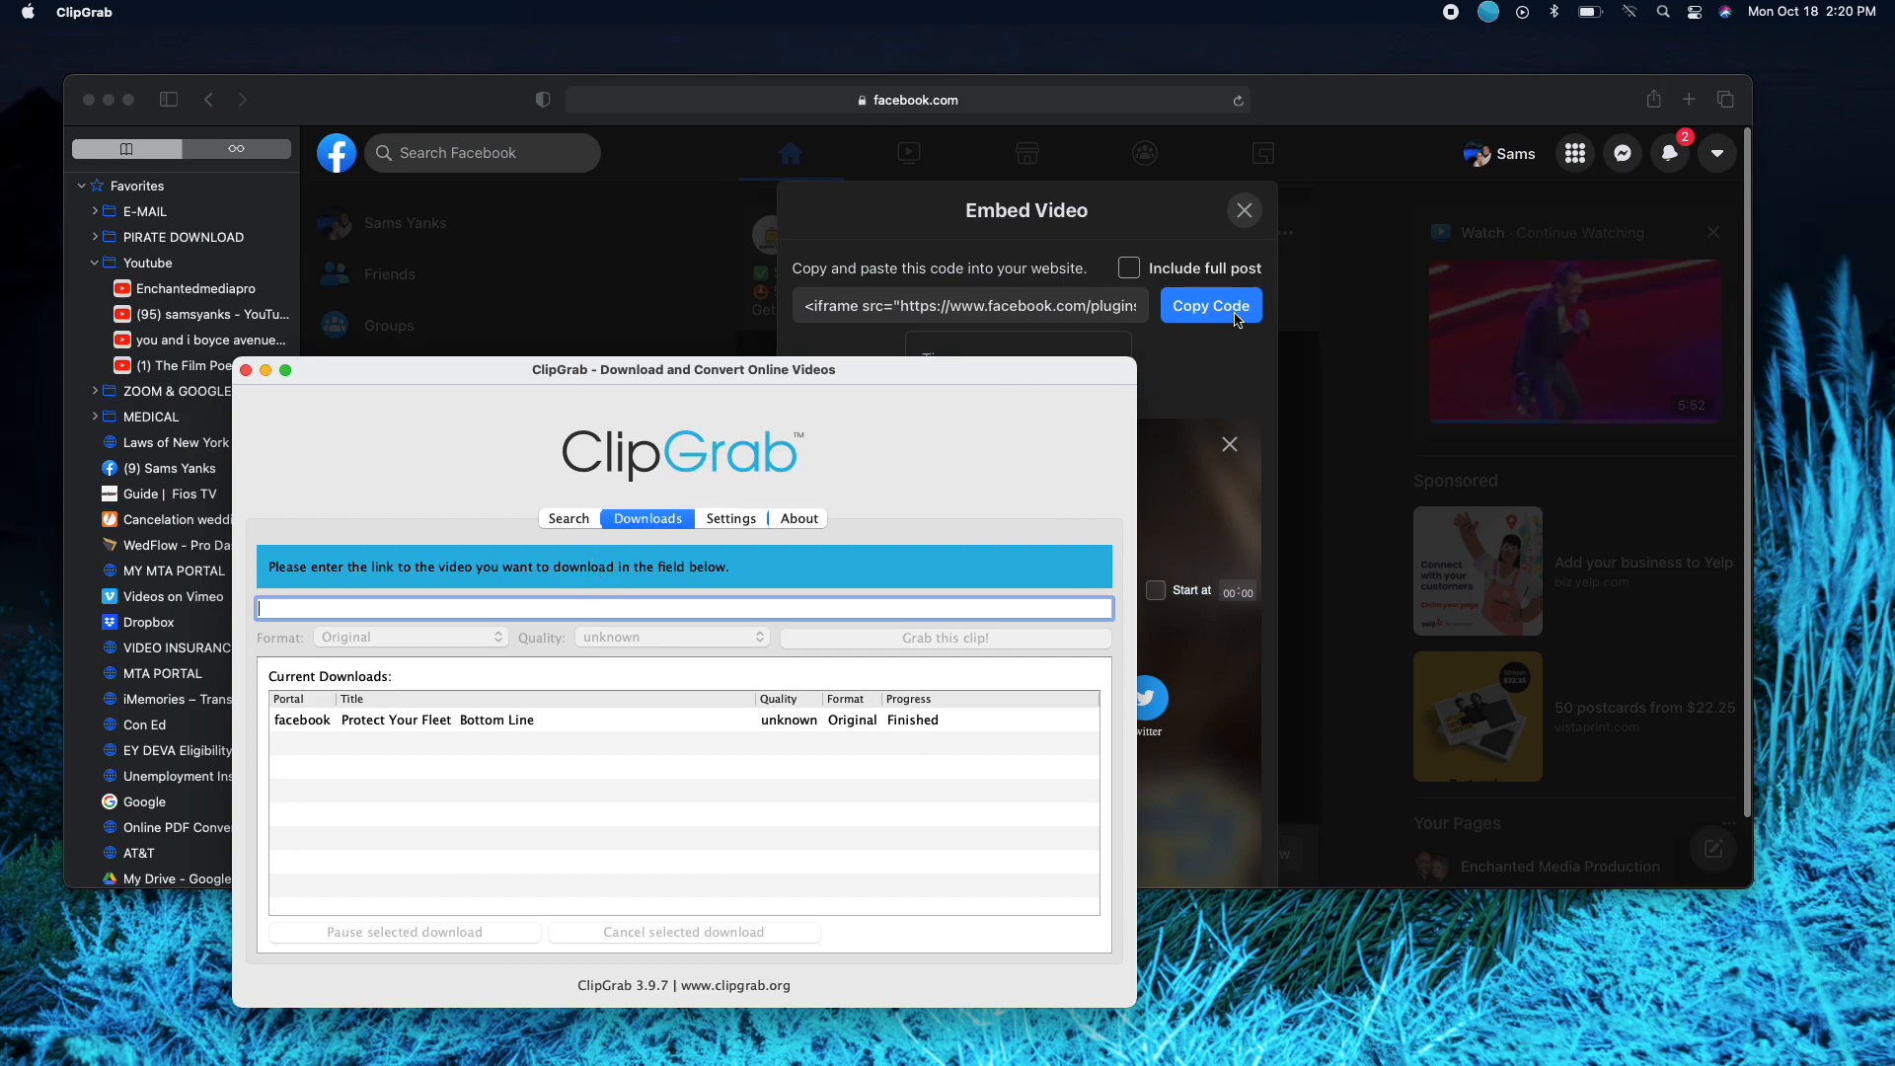
{"action": "mouse_move", "coordinate": [1105, 551]}
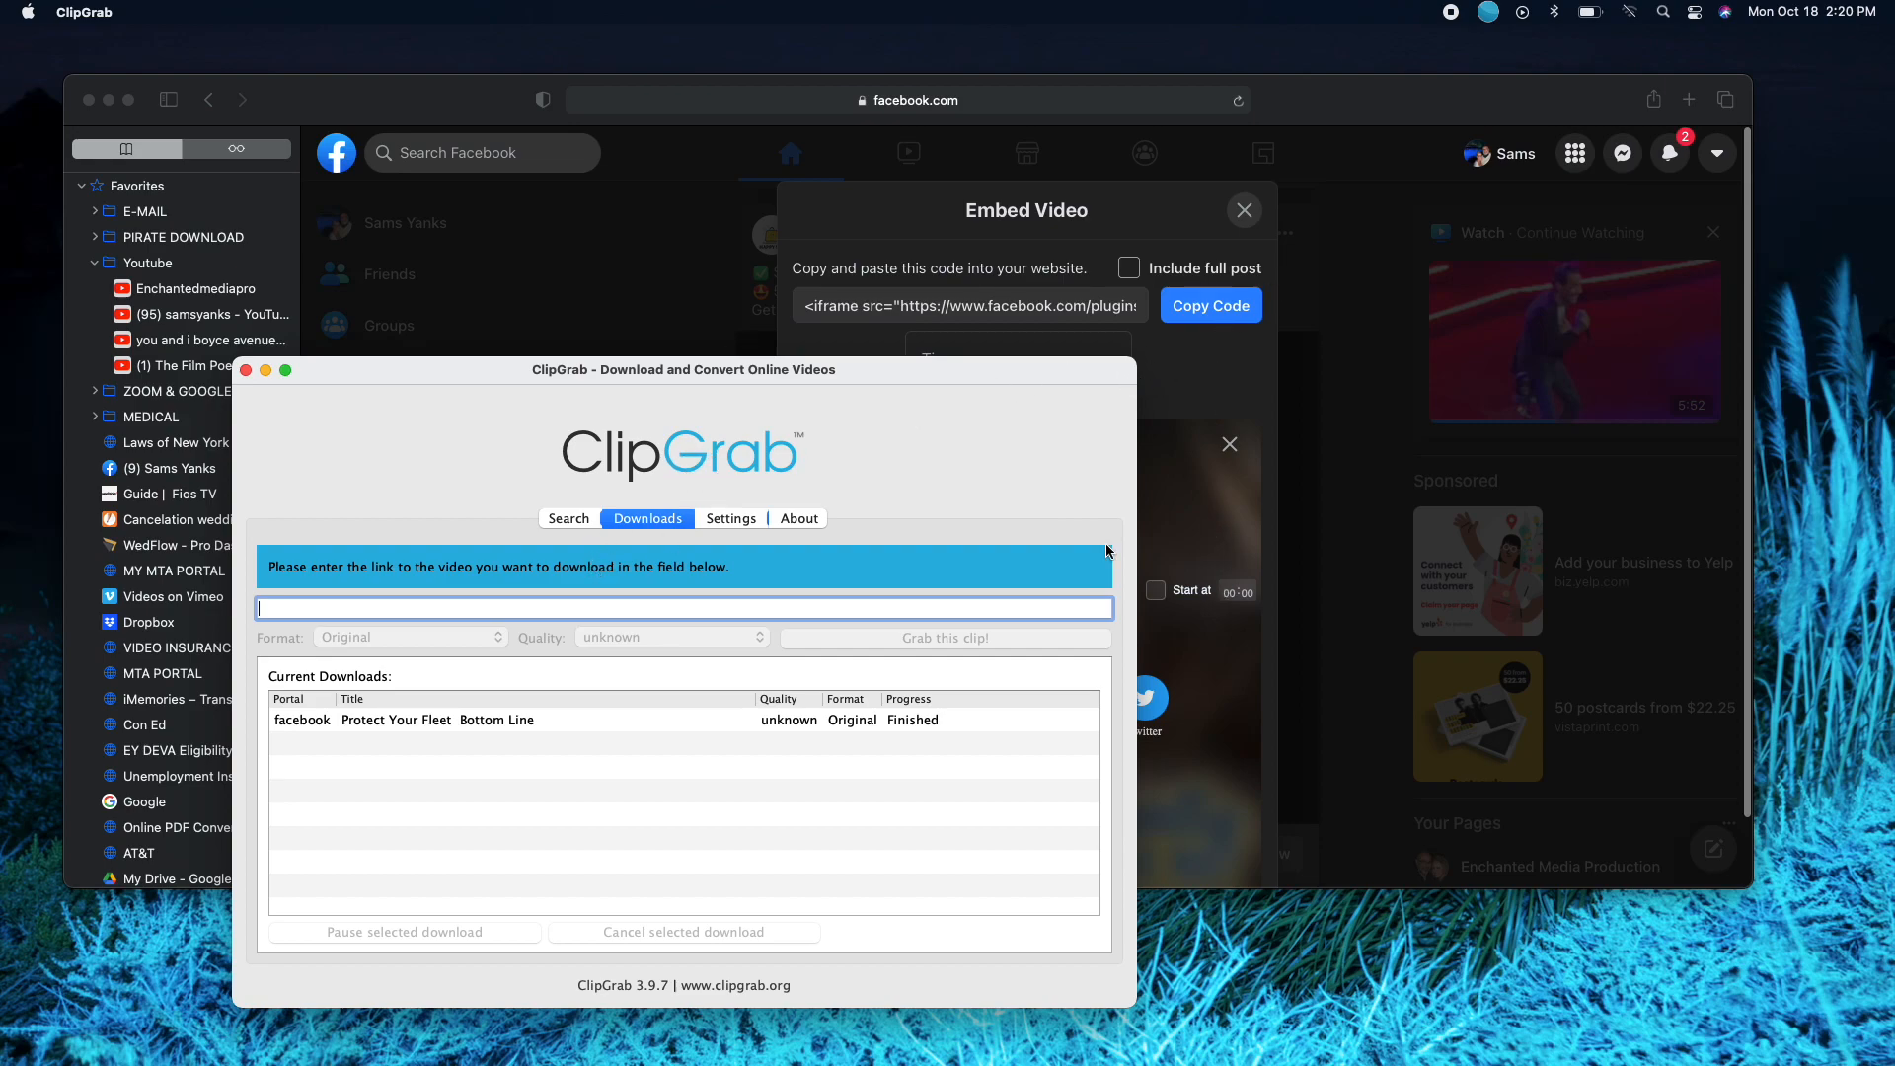
{"action": "mouse_move", "coordinate": [472, 611]}
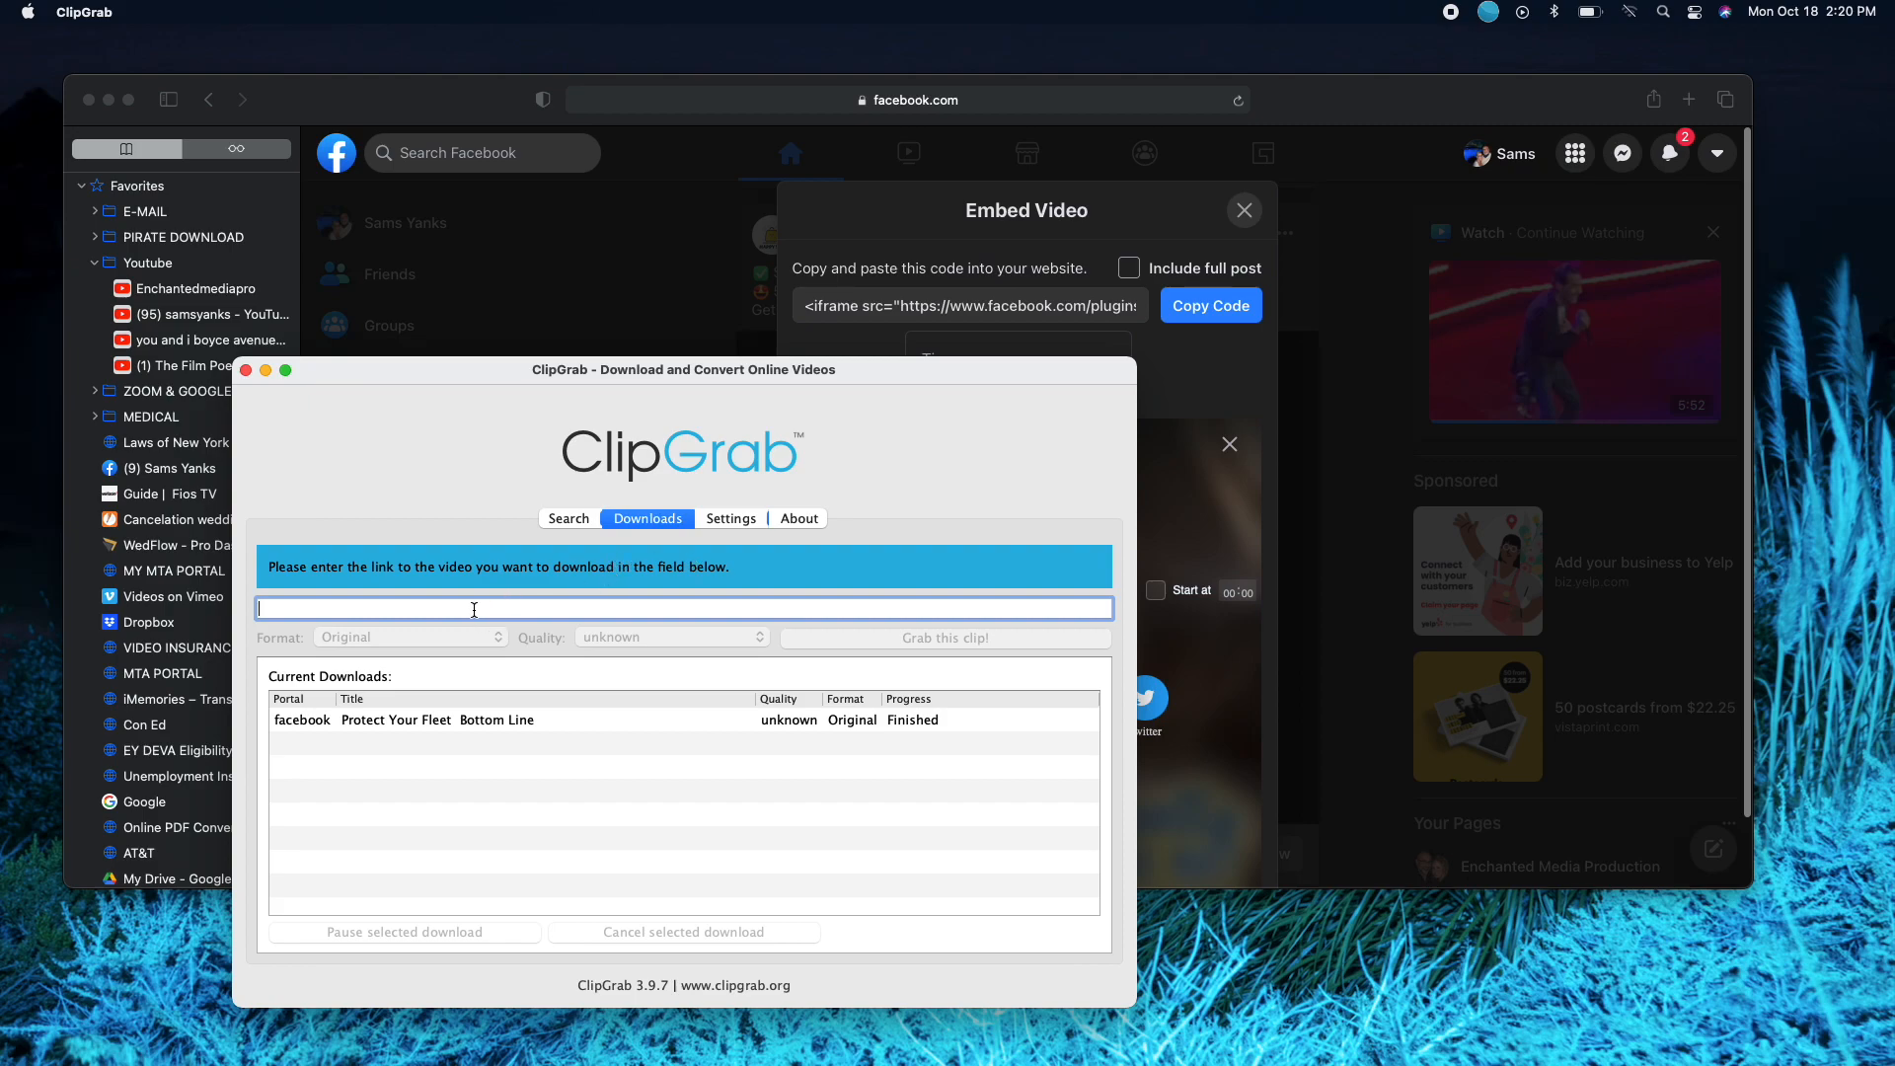
Paste the copied Facebook watch link into ClipGrab's link field
{"action": "right_click", "coordinate": [472, 606]}
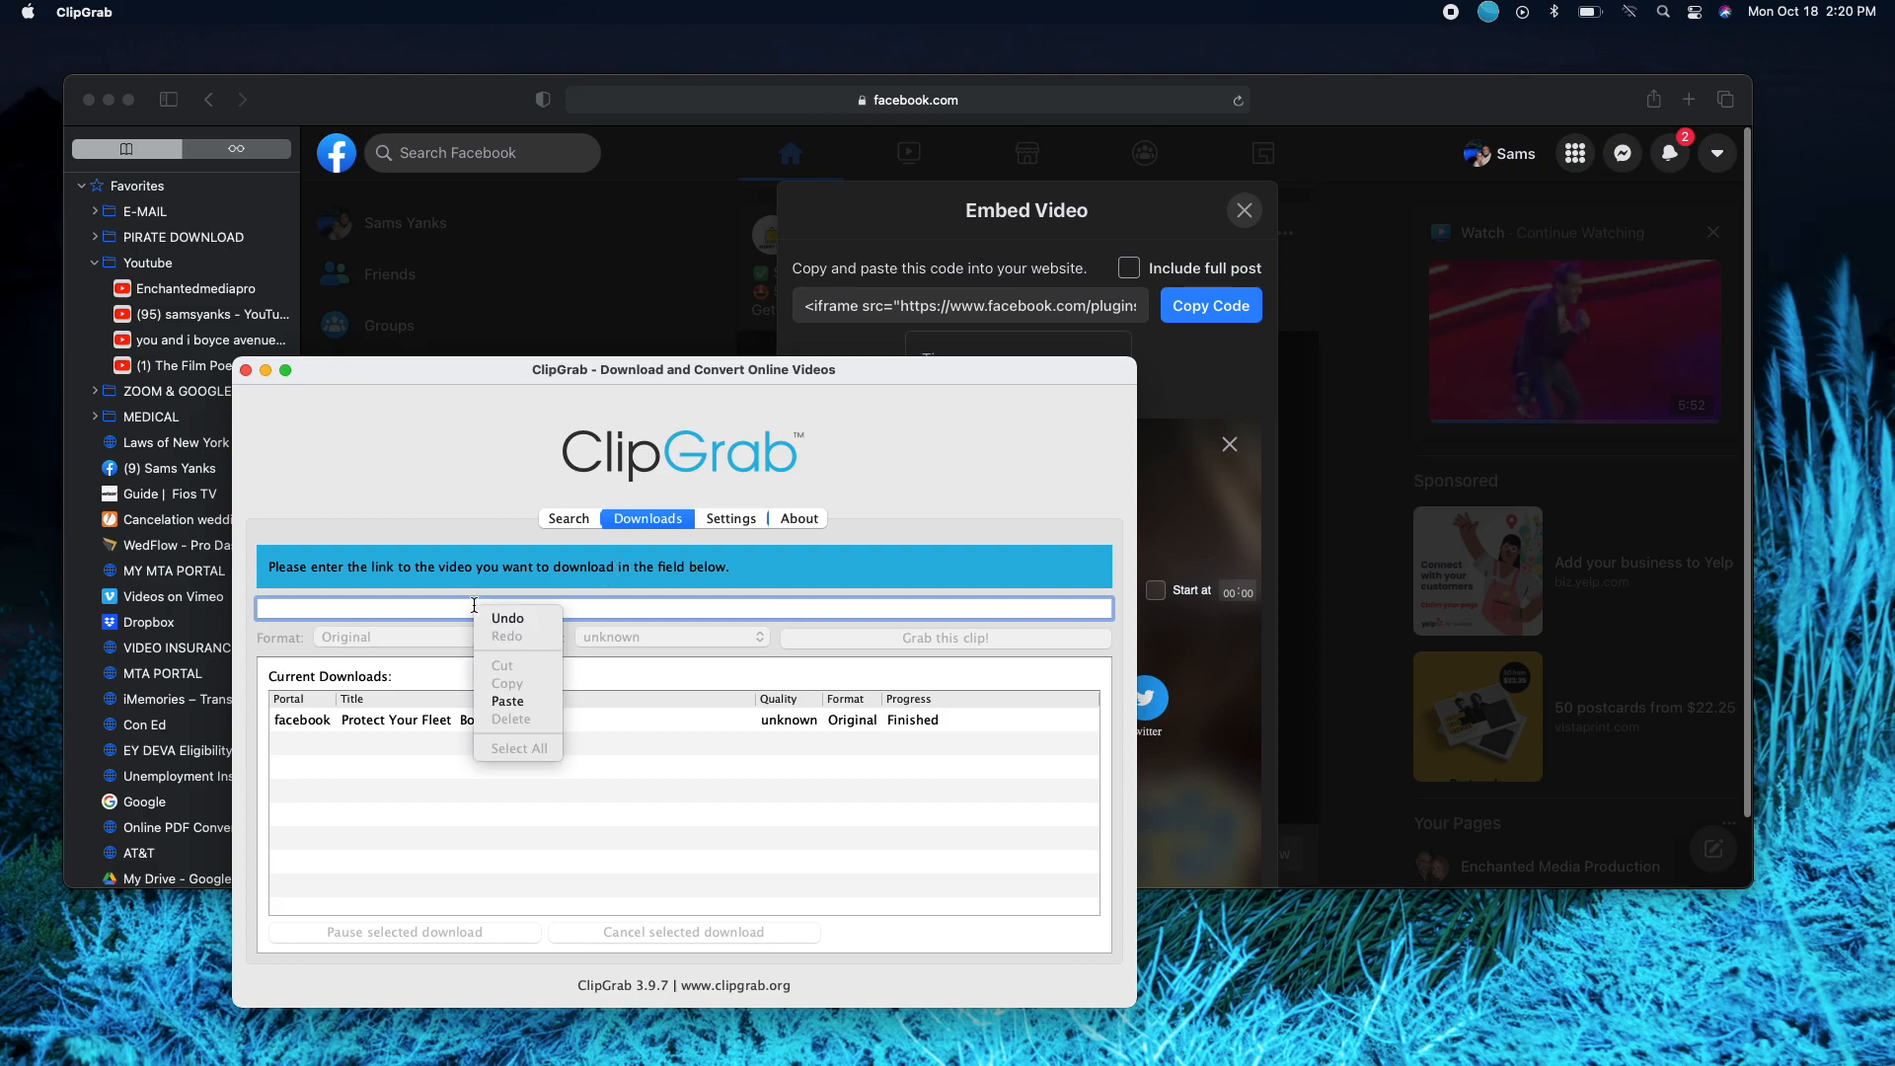
{"action": "left_click", "coordinate": [507, 701]}
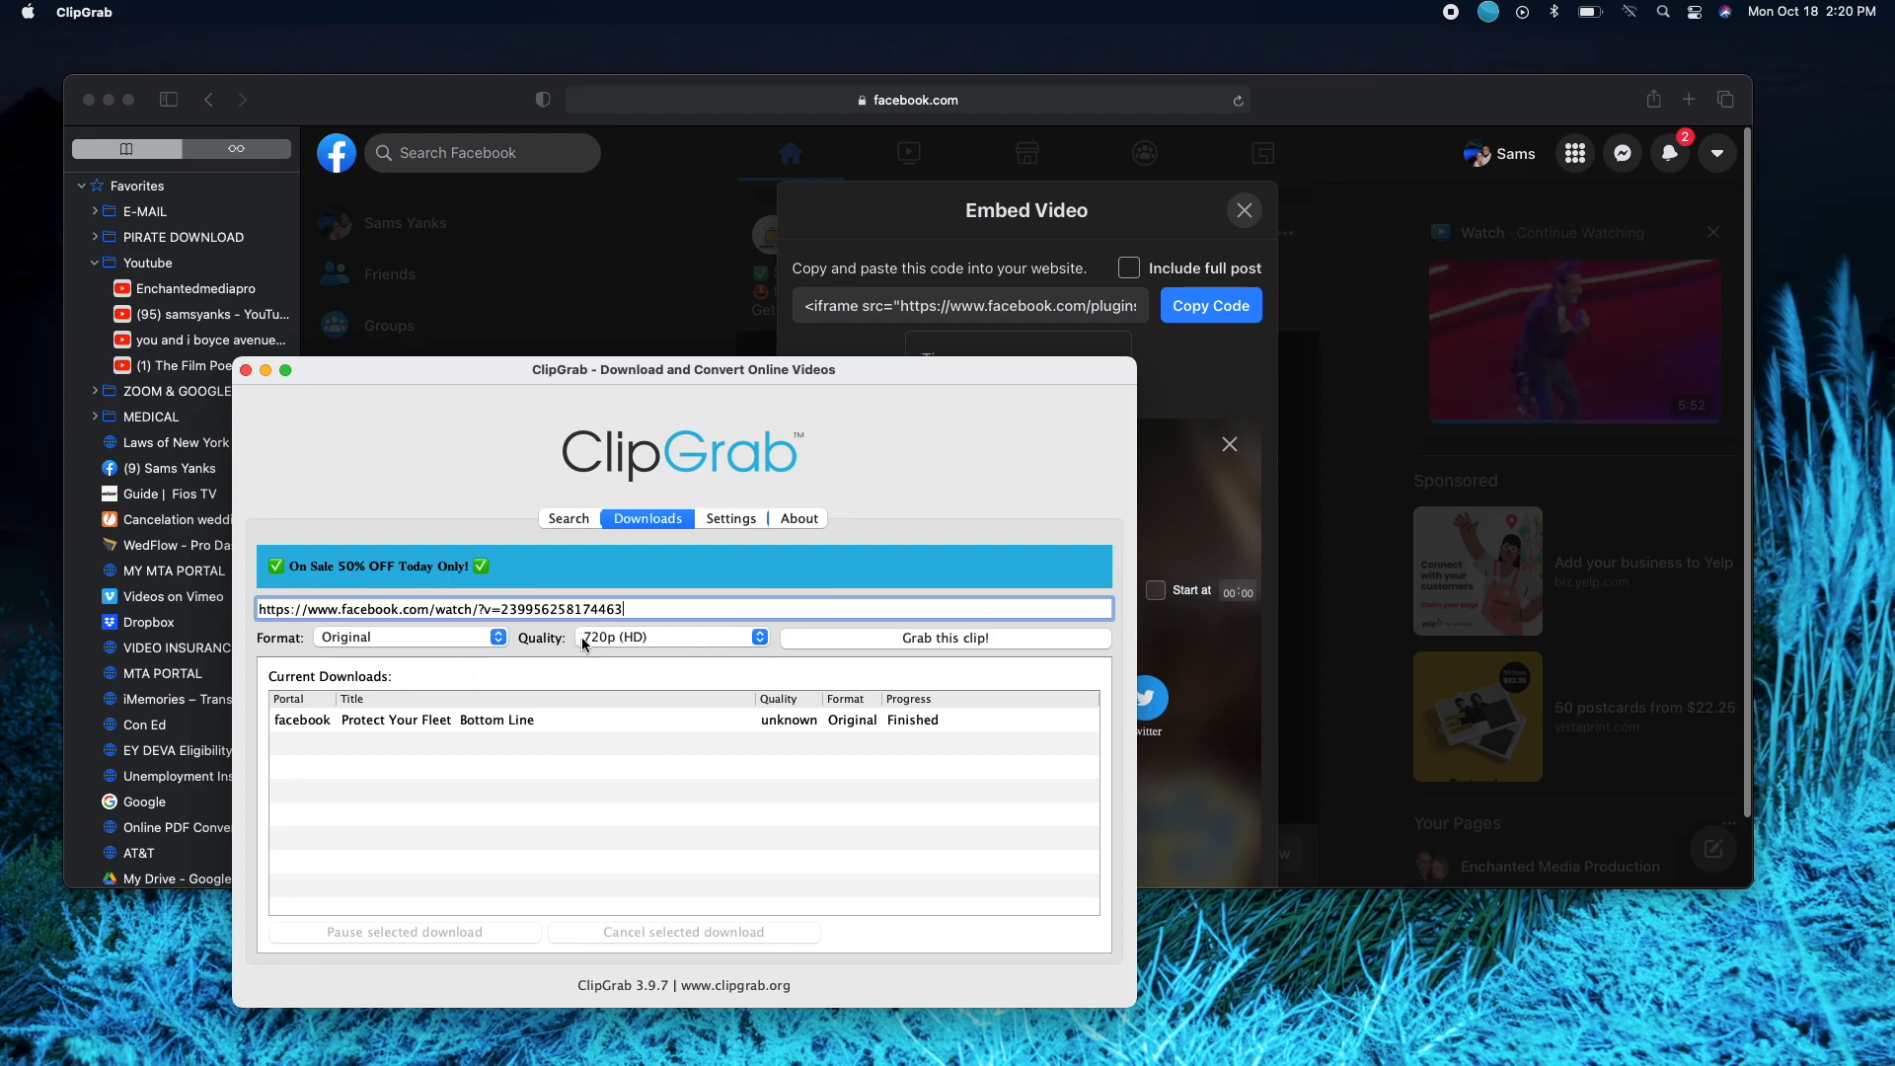
Keep 720p HD quality, try MPEG4, then leave the output format at Original
{"action": "left_click", "coordinate": [671, 637]}
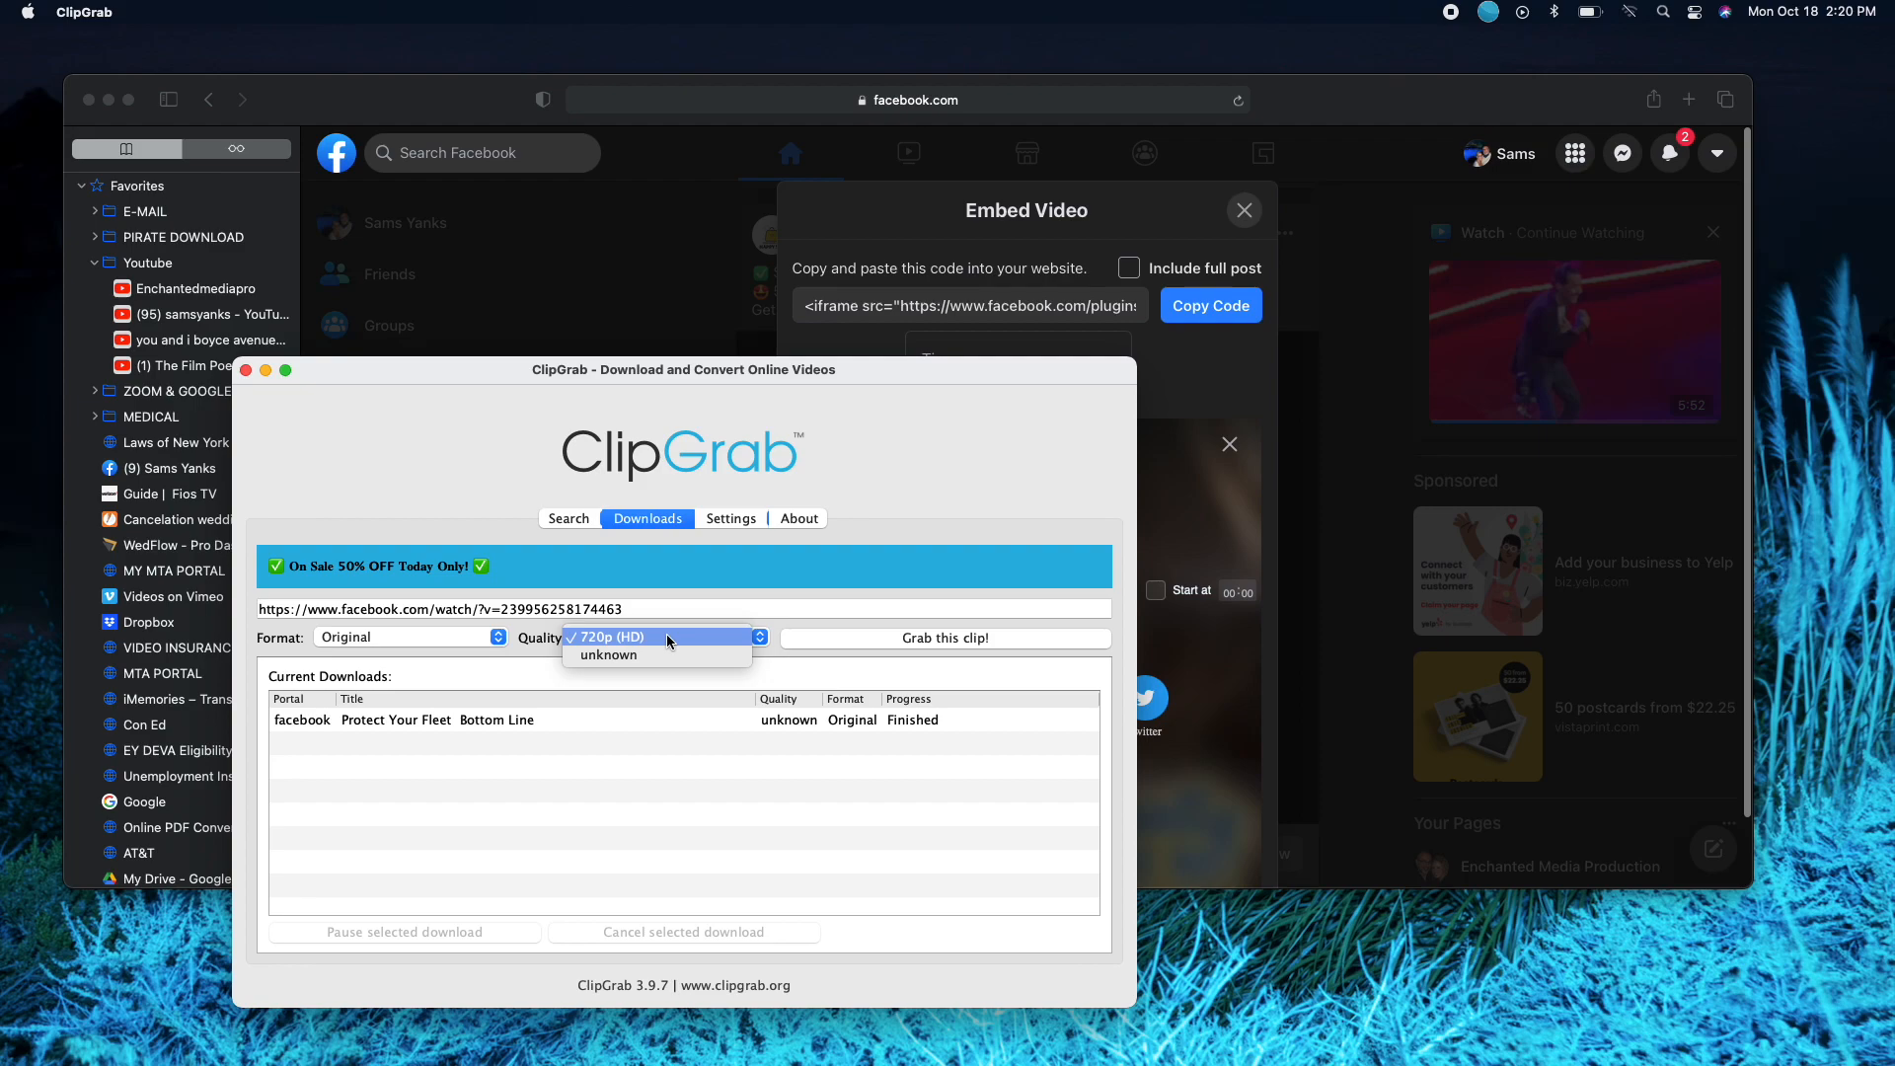
{"action": "left_click", "coordinate": [616, 637]}
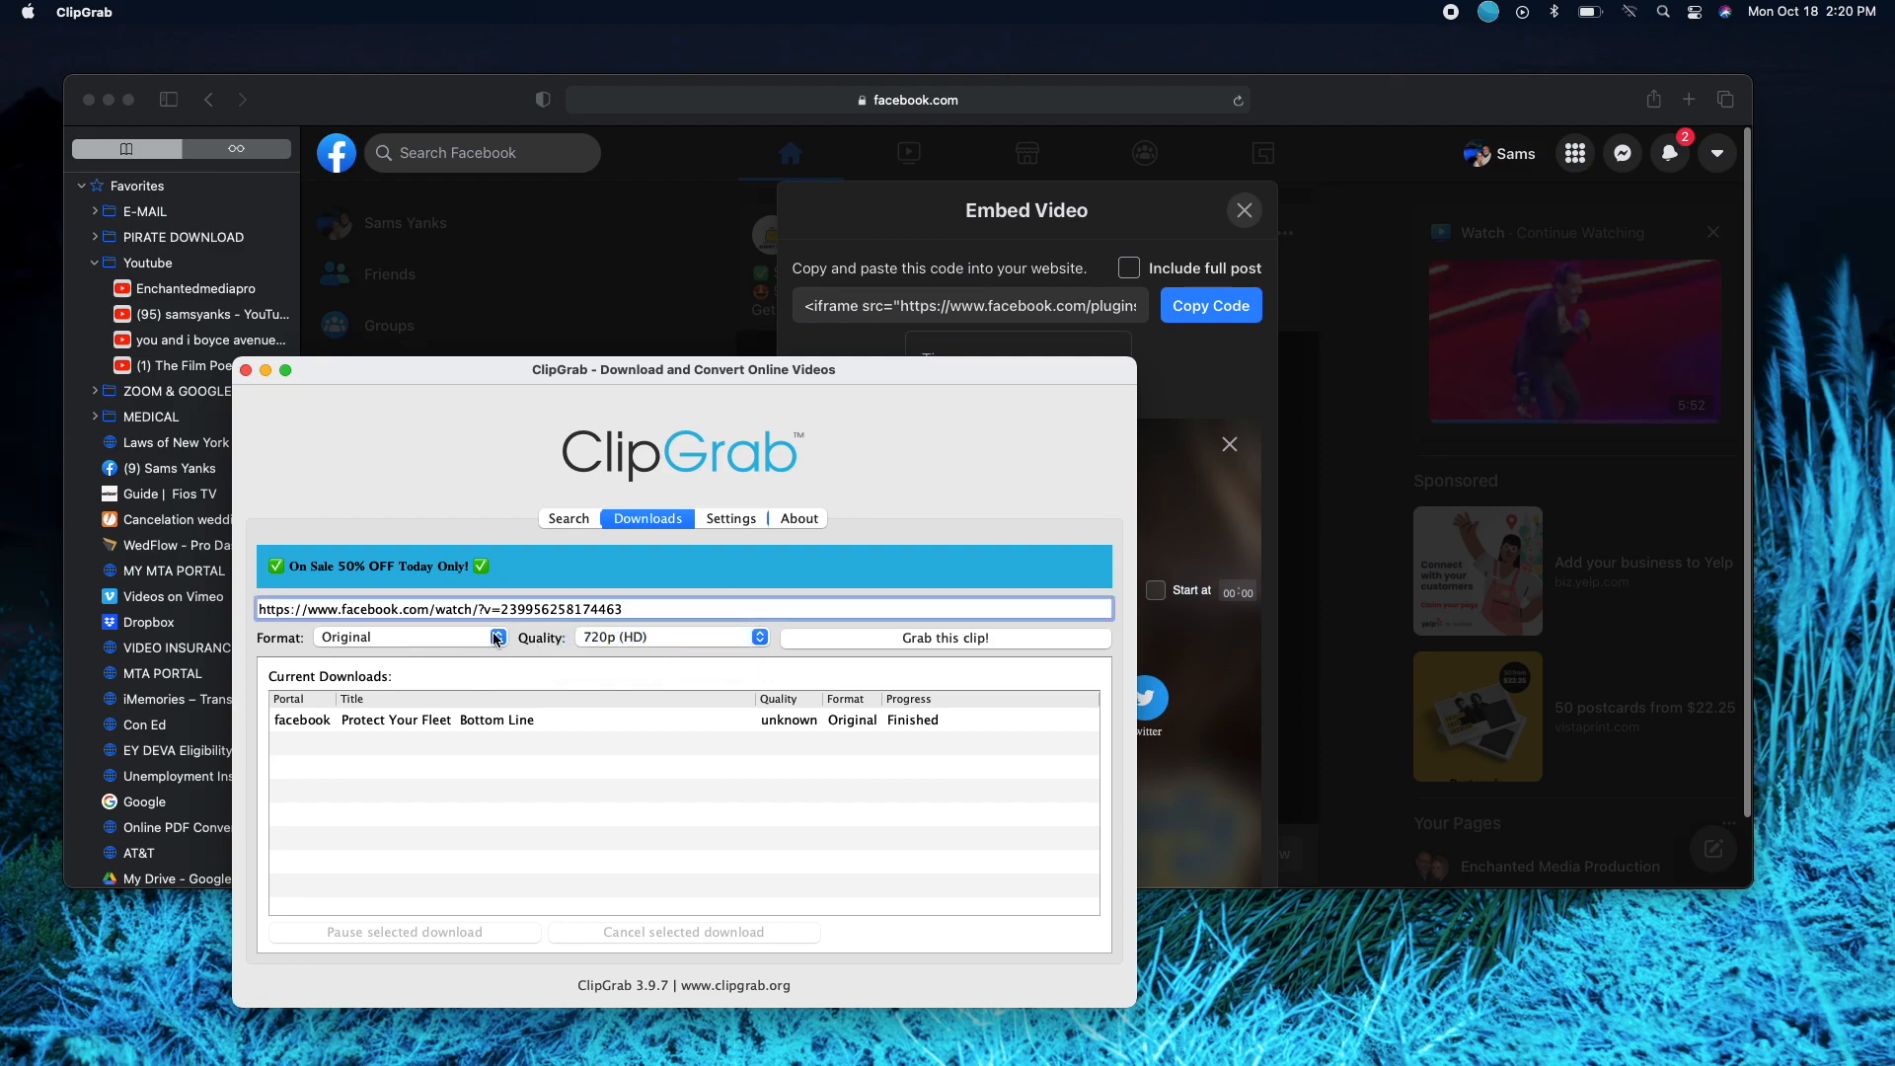
{"action": "left_click", "coordinate": [406, 638]}
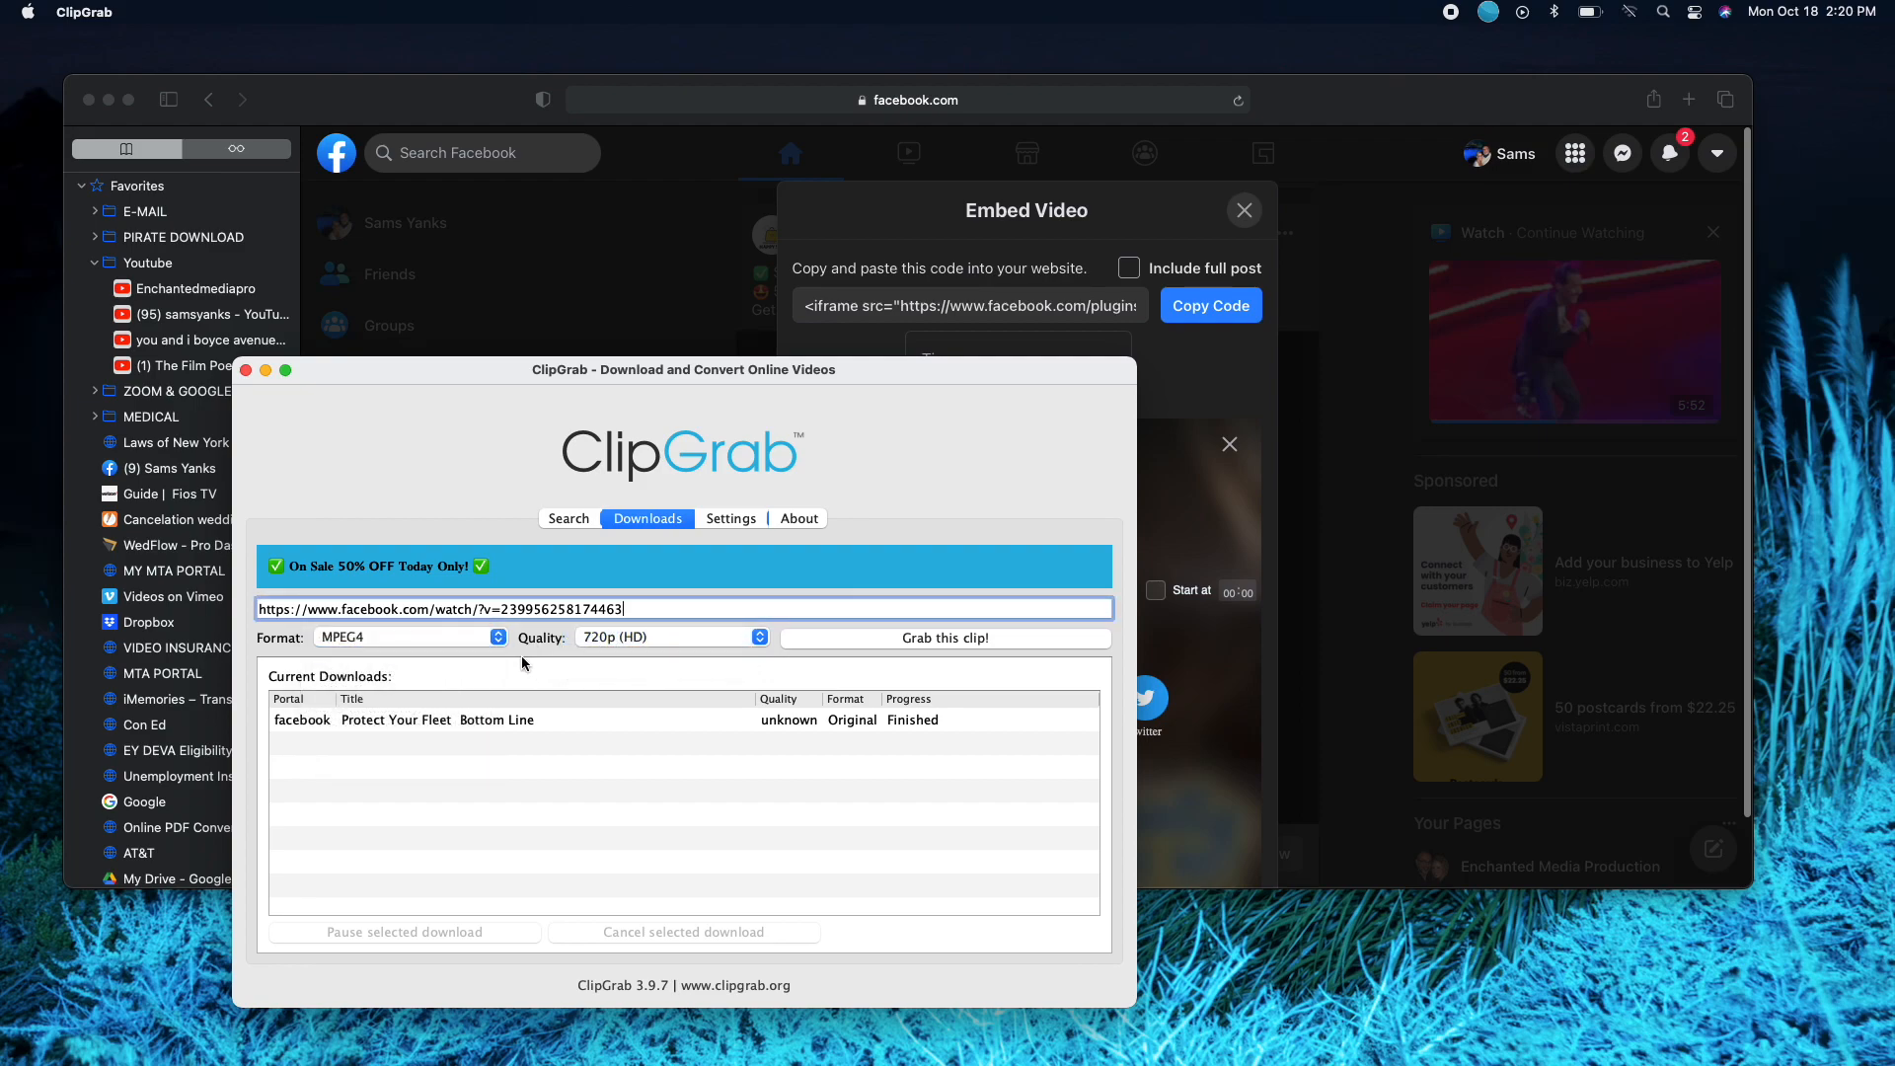
{"action": "left_click", "coordinate": [498, 637]}
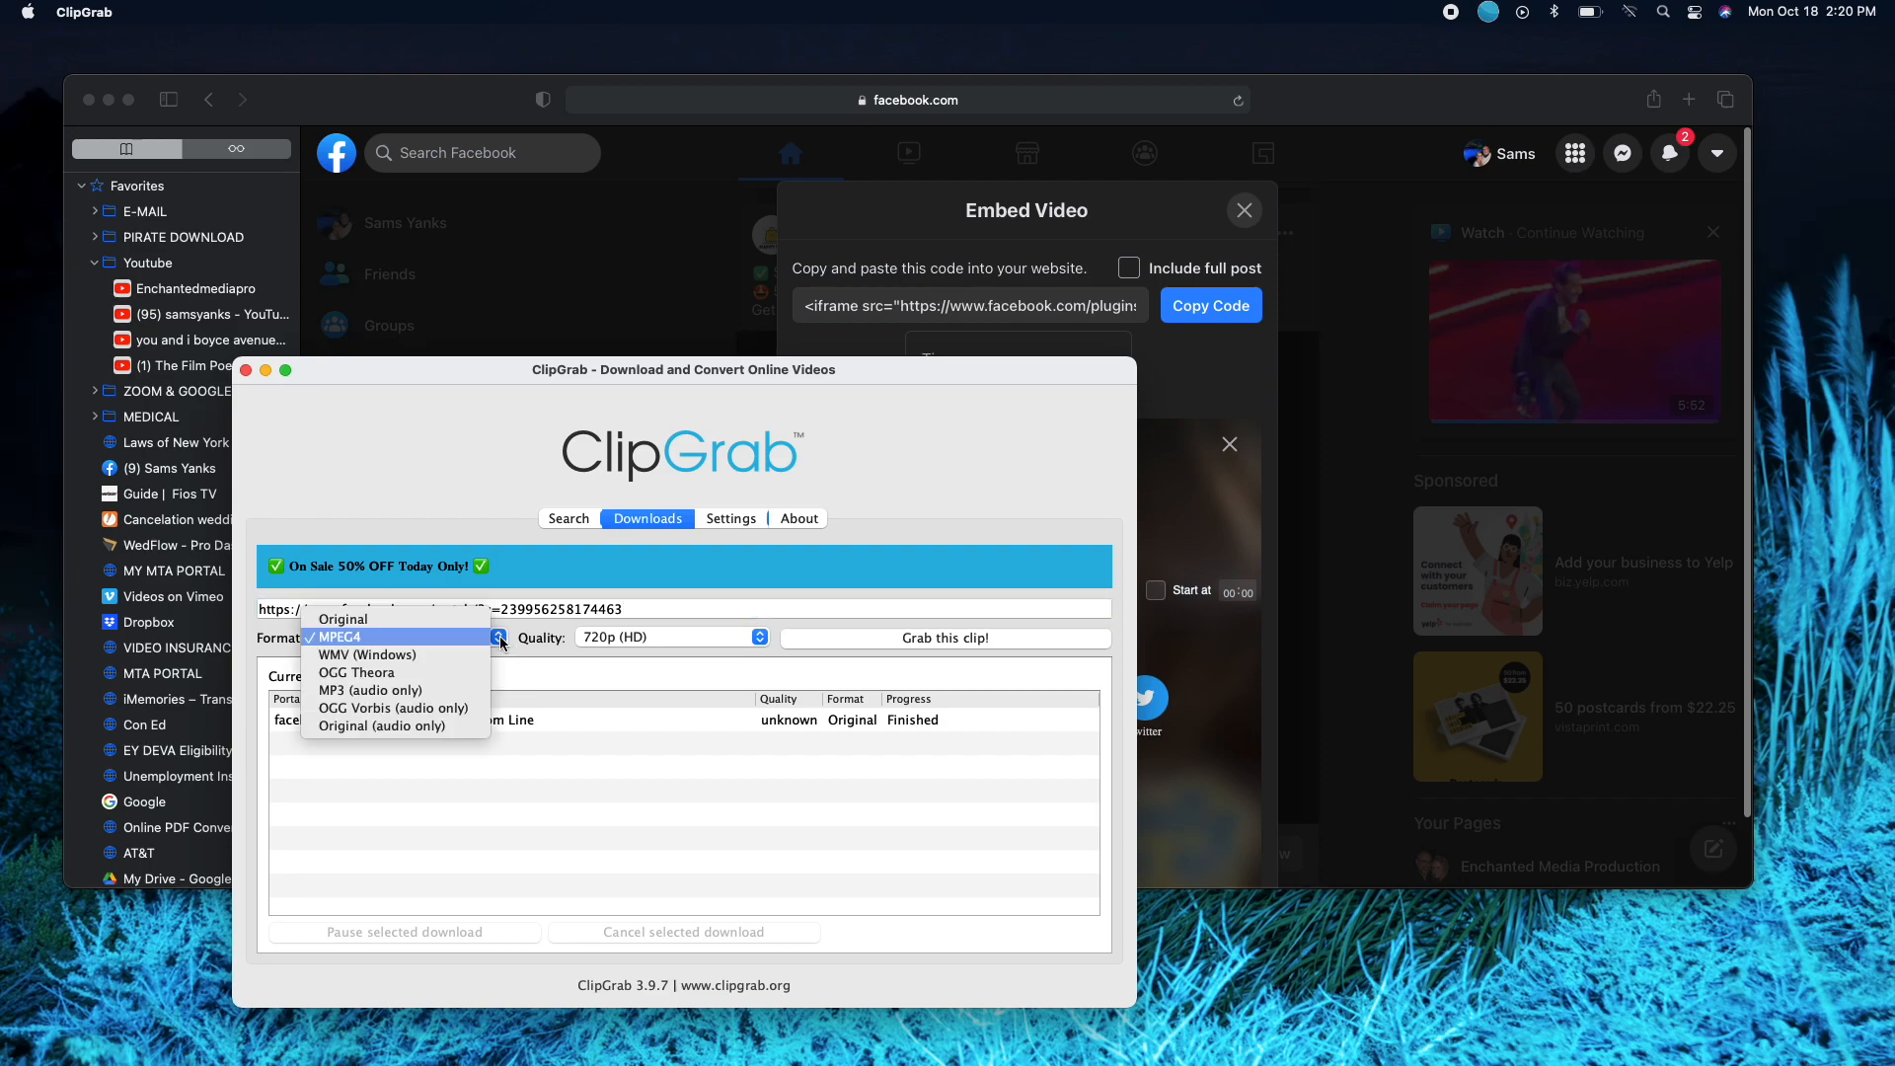
{"action": "mouse_move", "coordinate": [369, 692]}
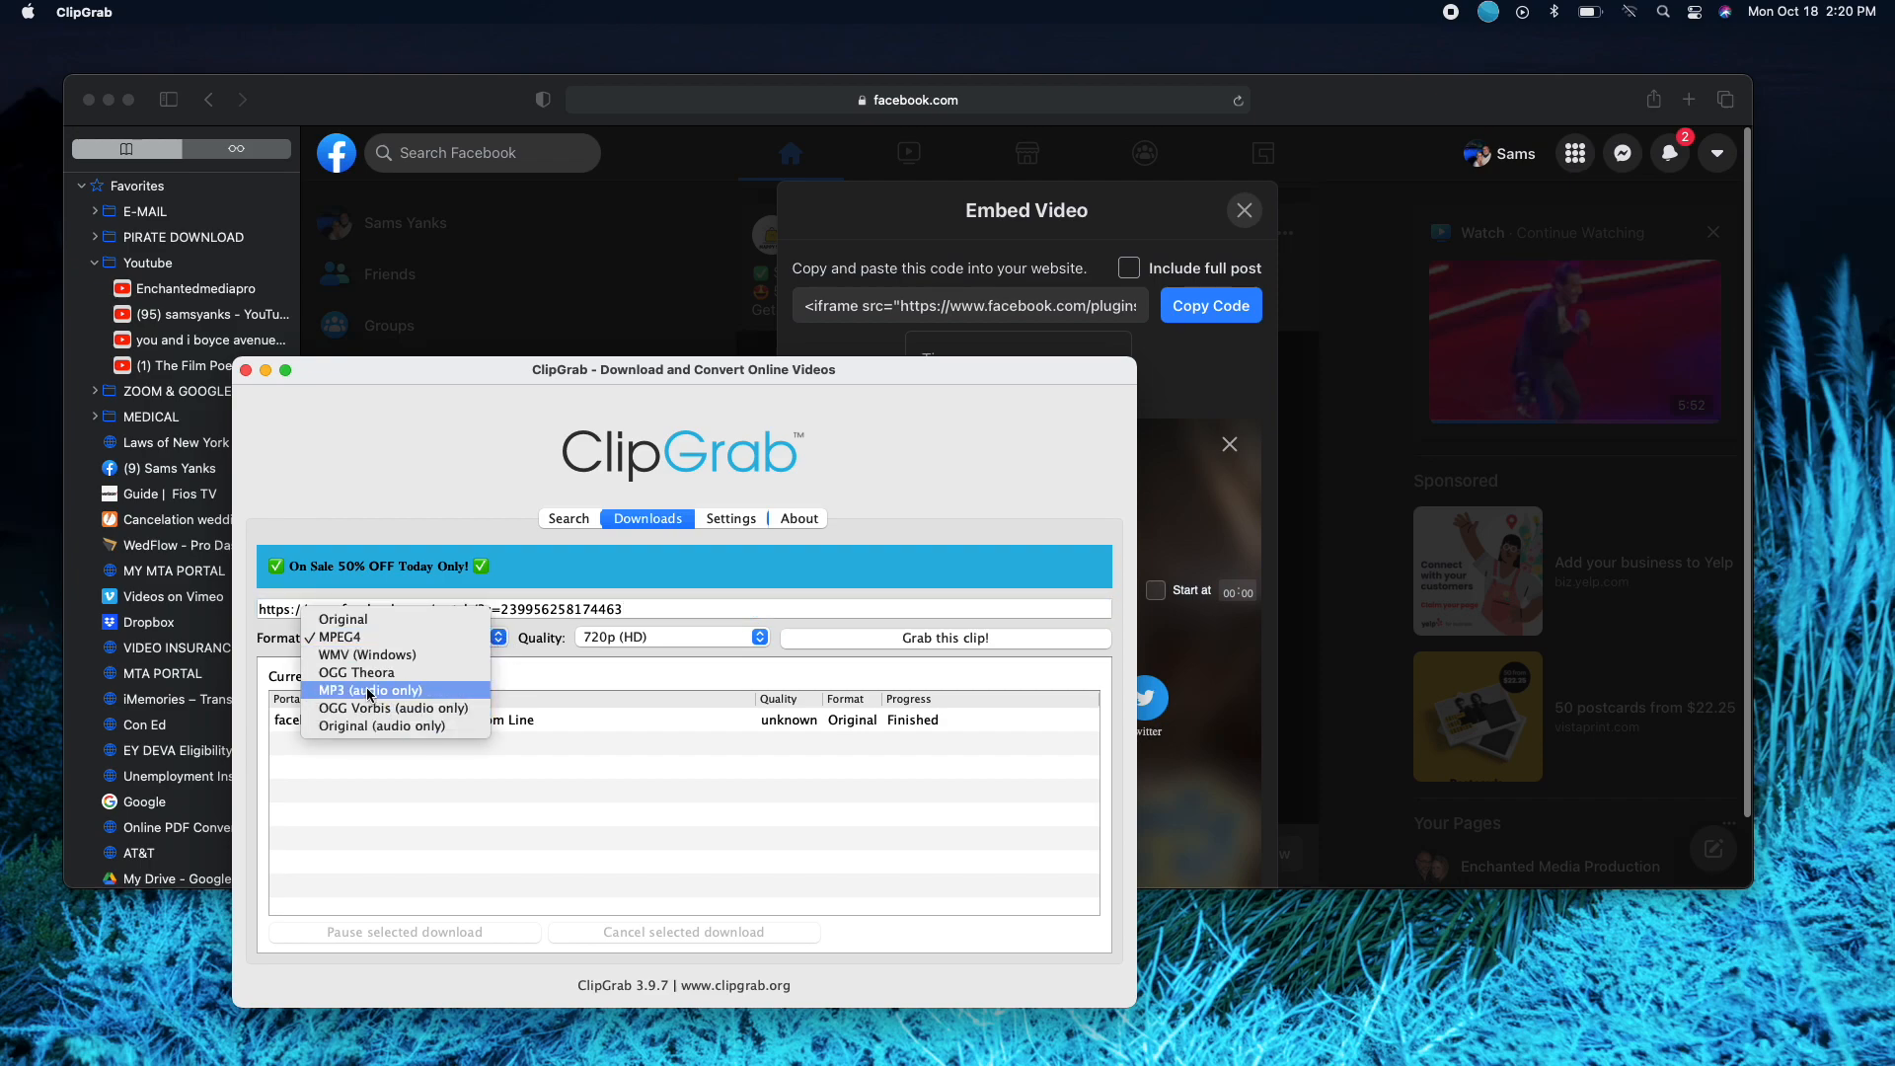
{"action": "mouse_move", "coordinate": [363, 618]}
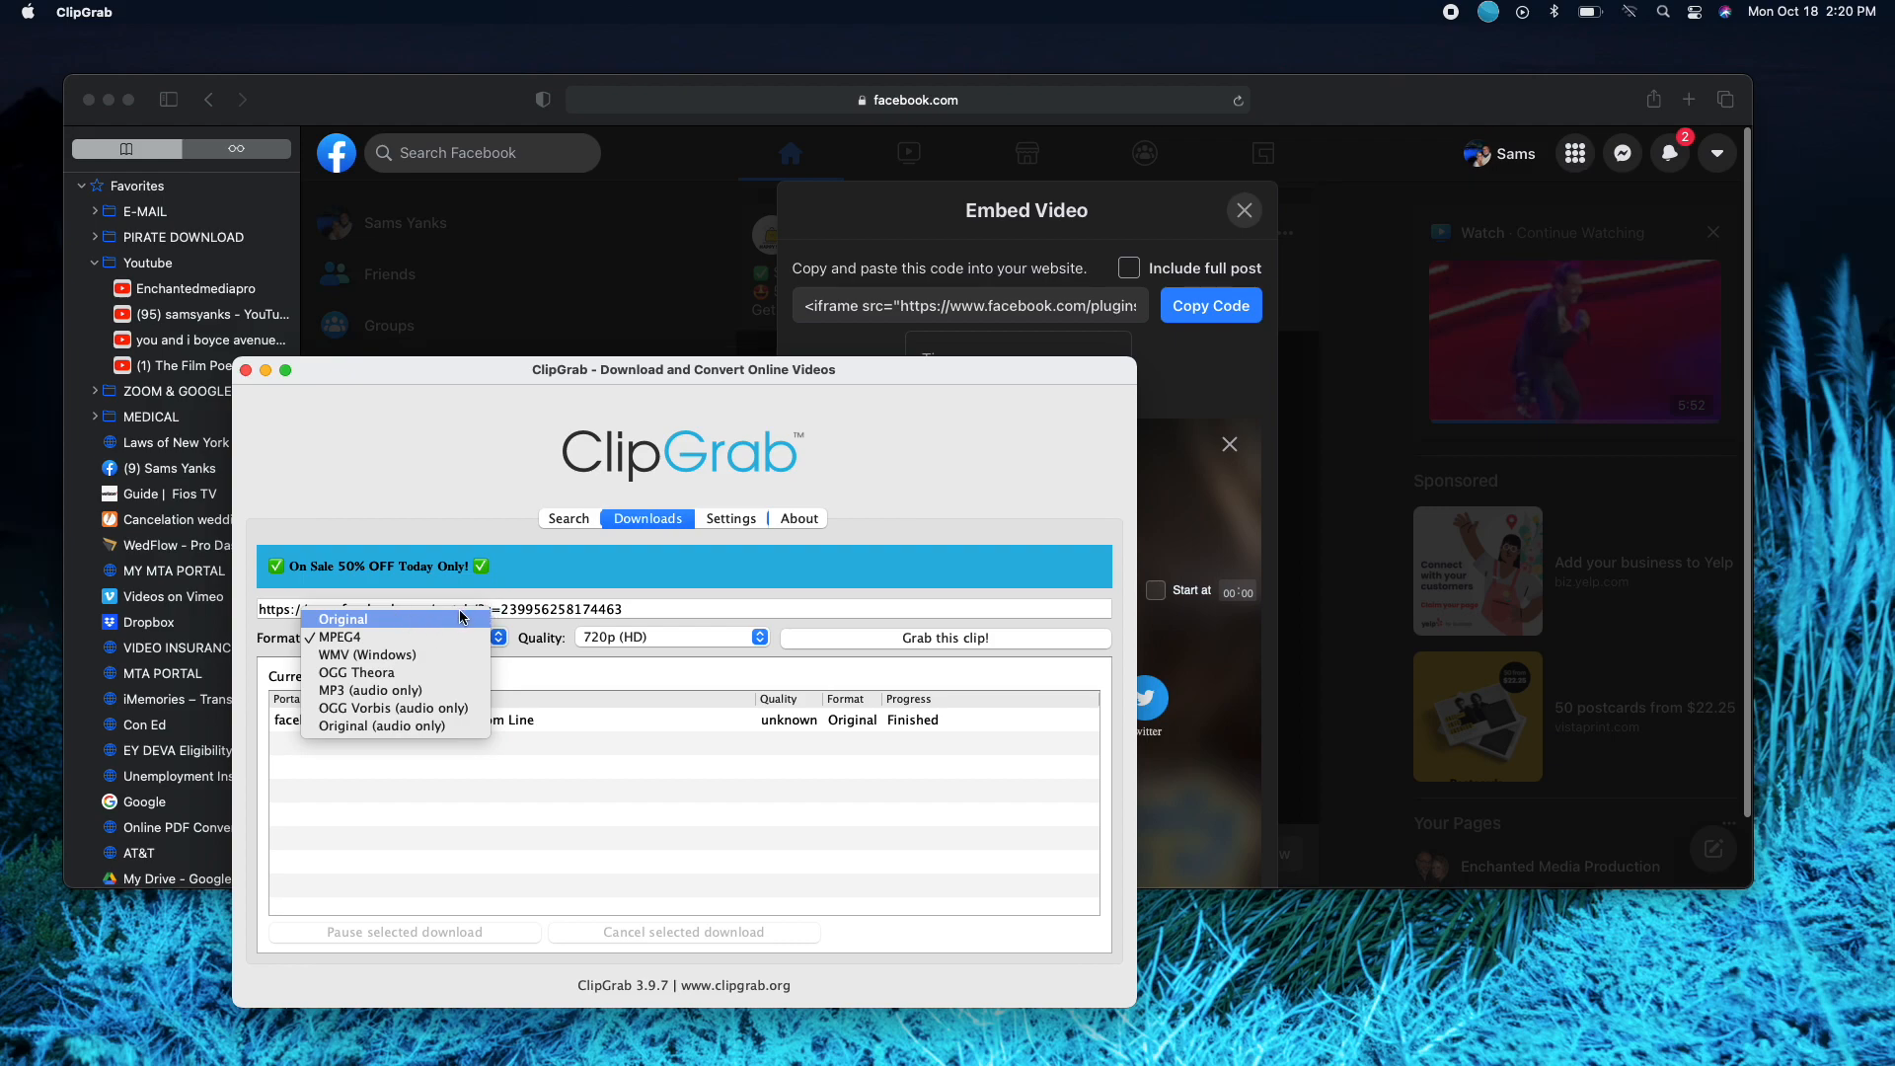
{"action": "left_click", "coordinate": [344, 617]}
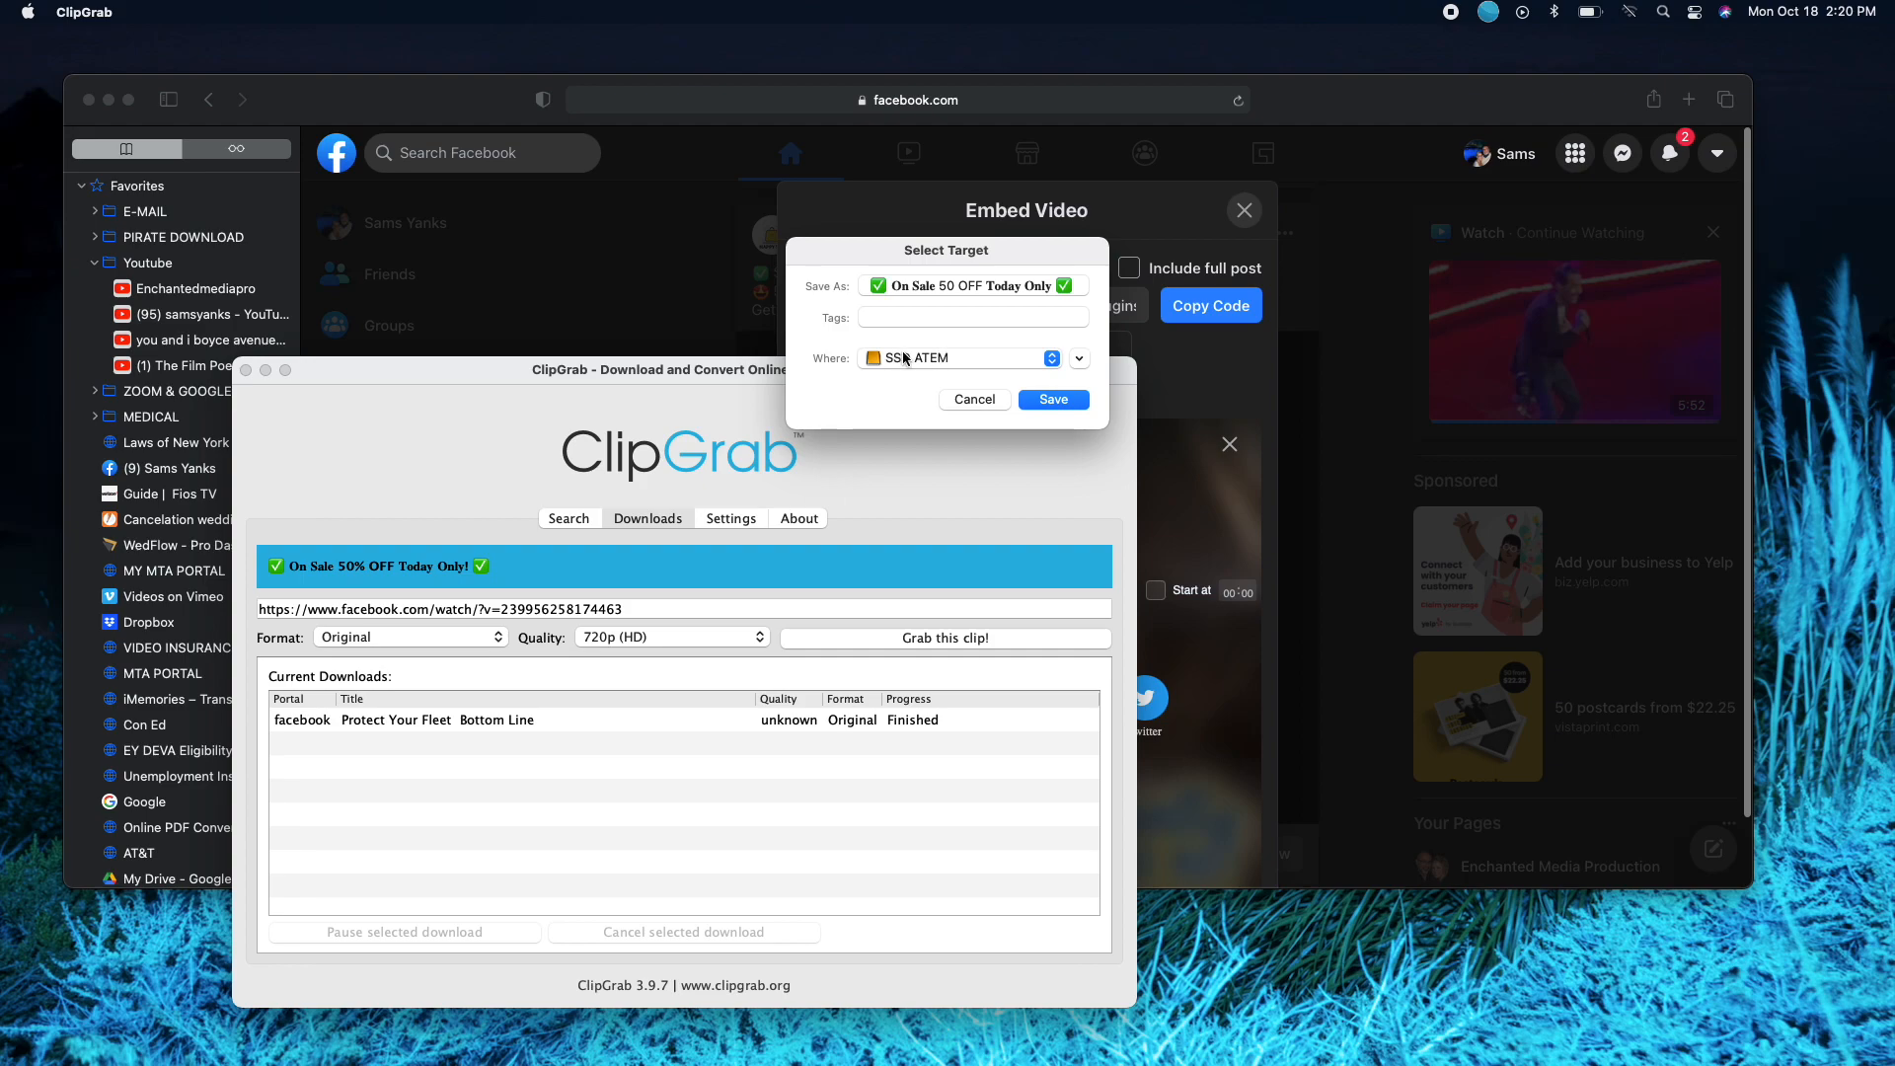
{"action": "left_click", "coordinate": [1053, 399]}
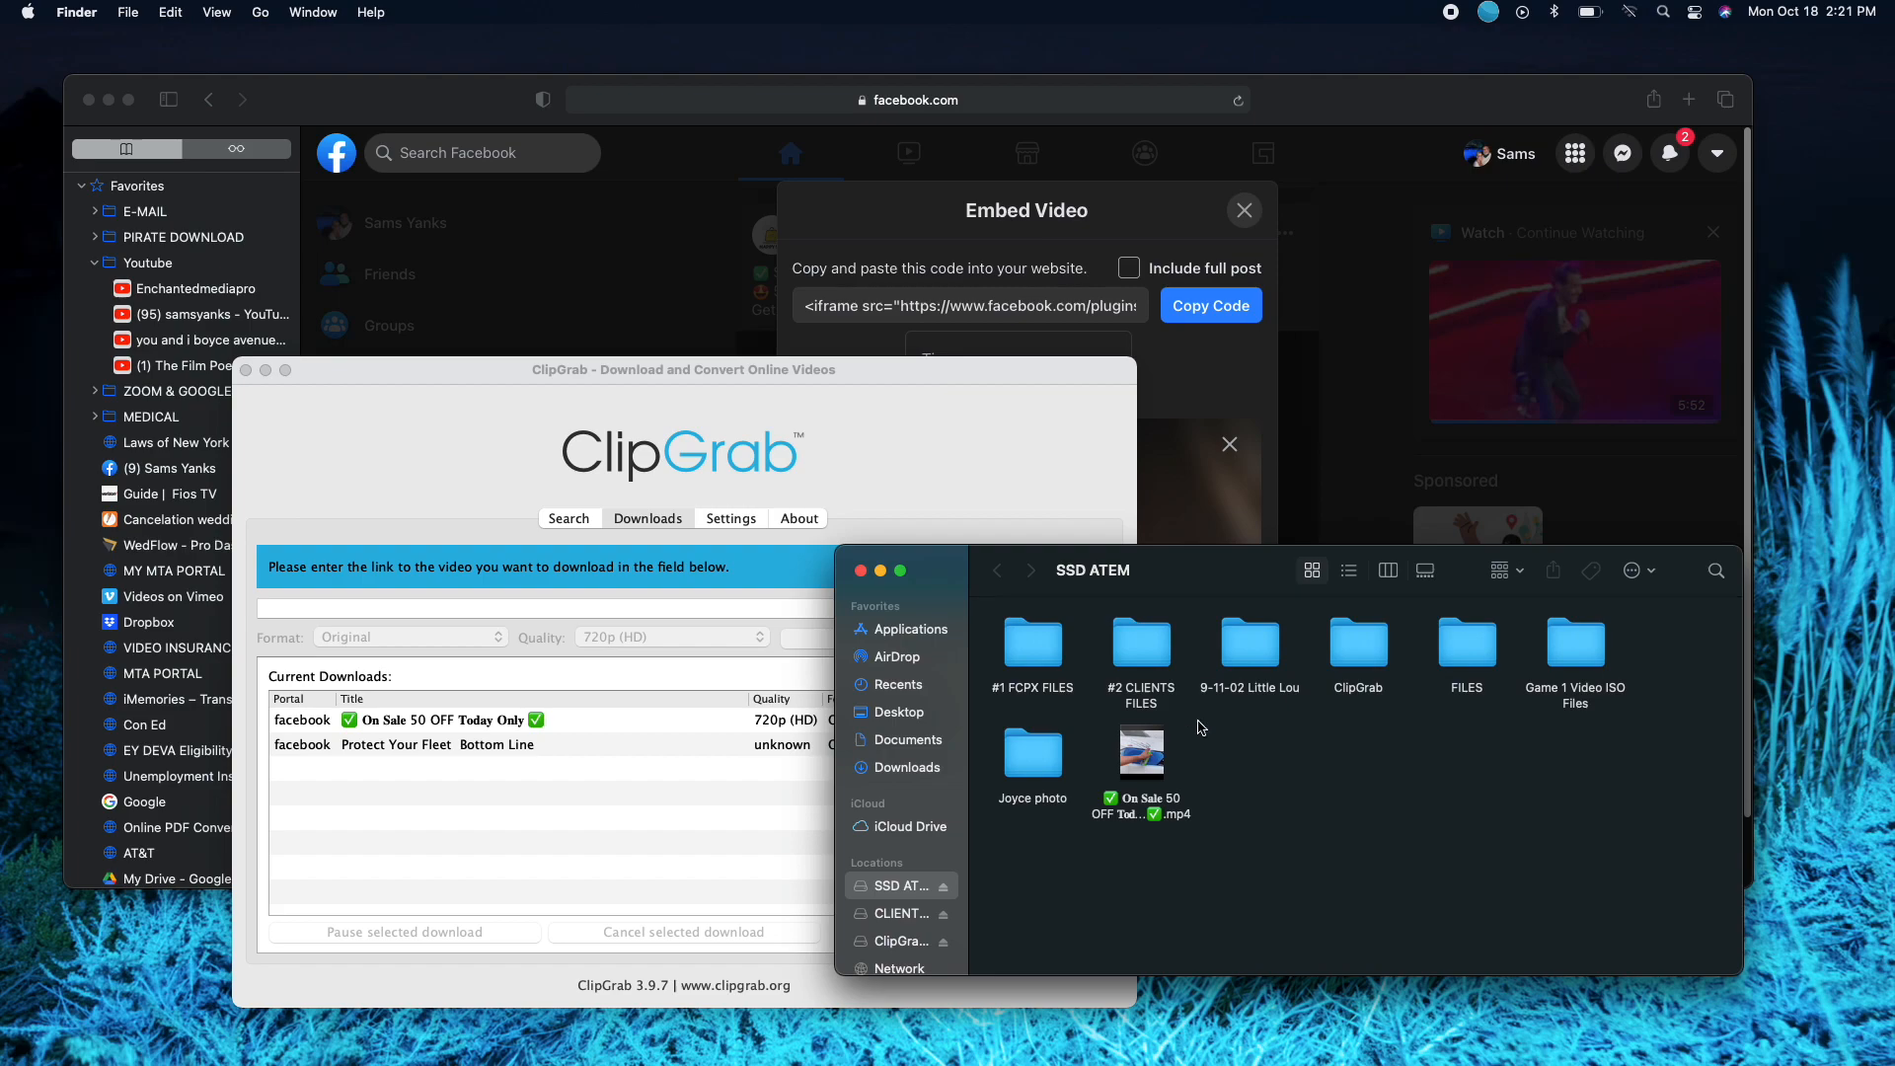
{"action": "mouse_move", "coordinate": [1190, 218]}
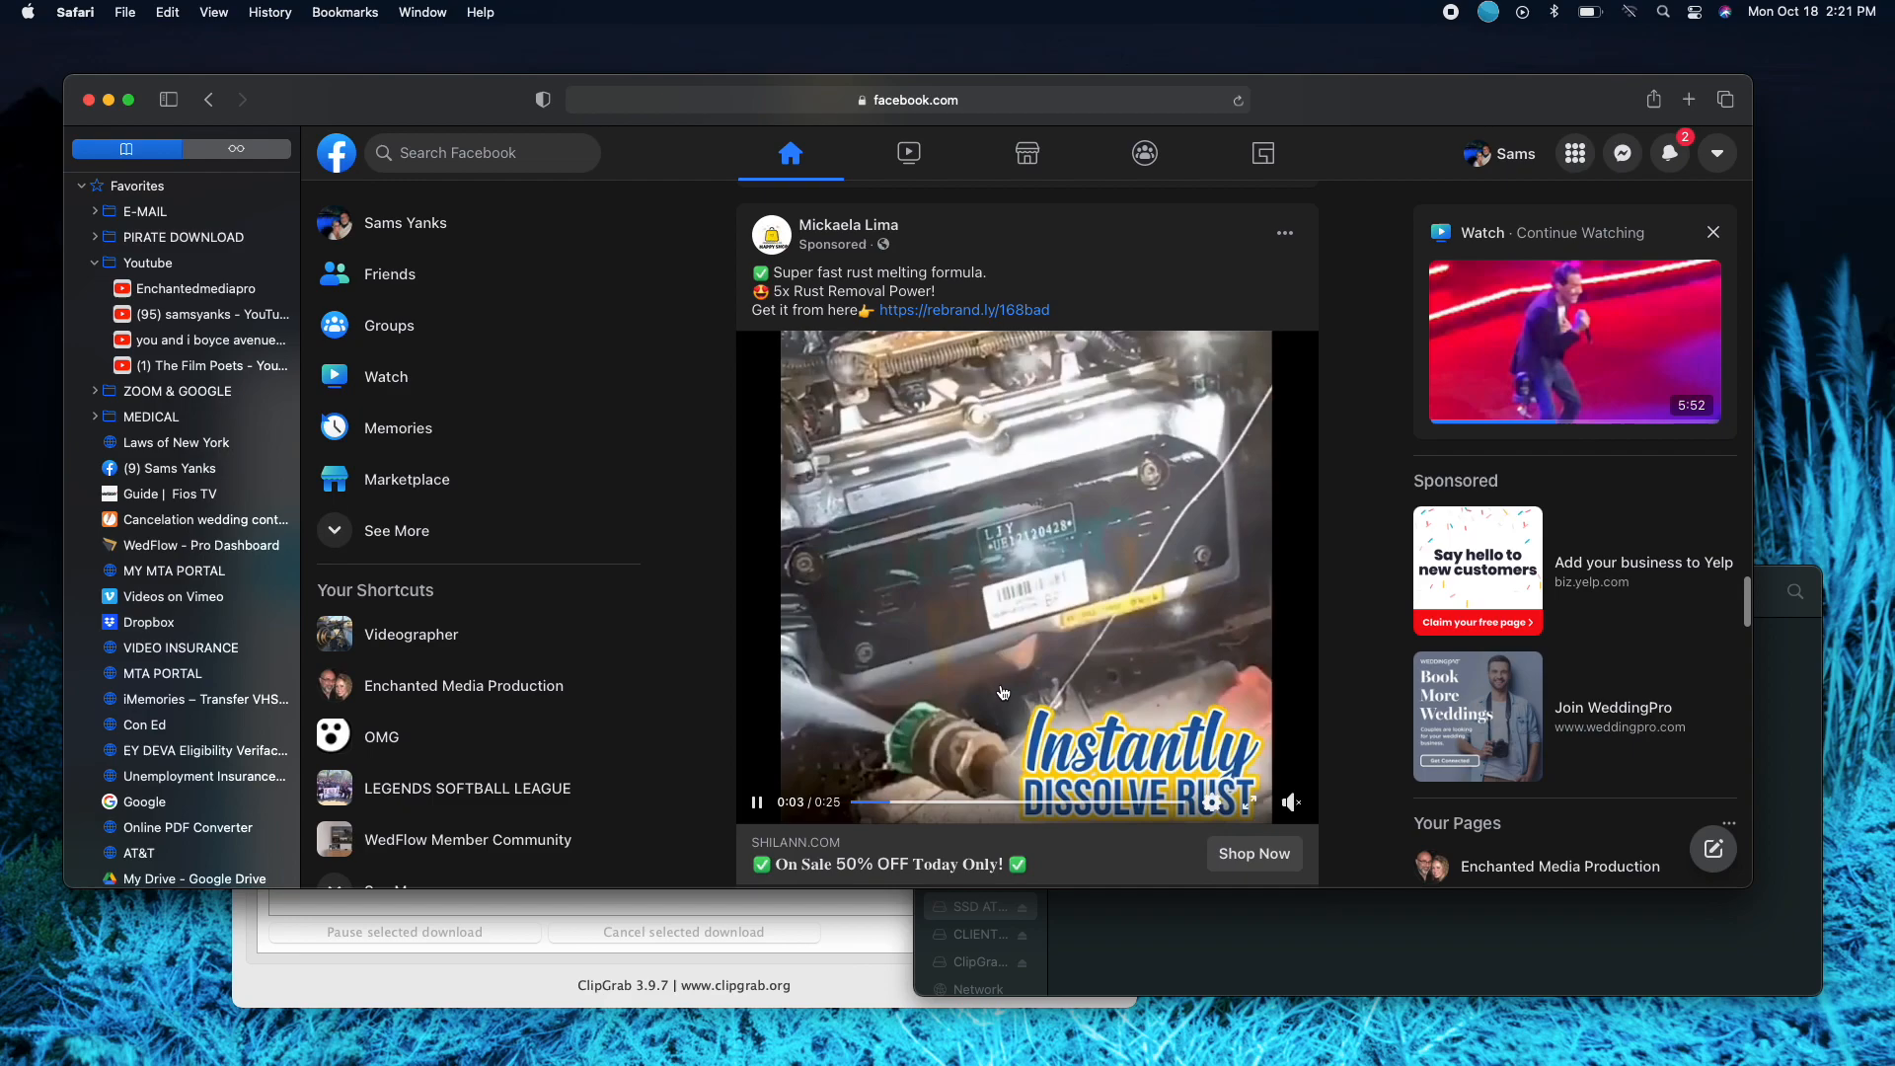
{"action": "scroll", "scroll_direction": "down", "scroll_amount": 3}
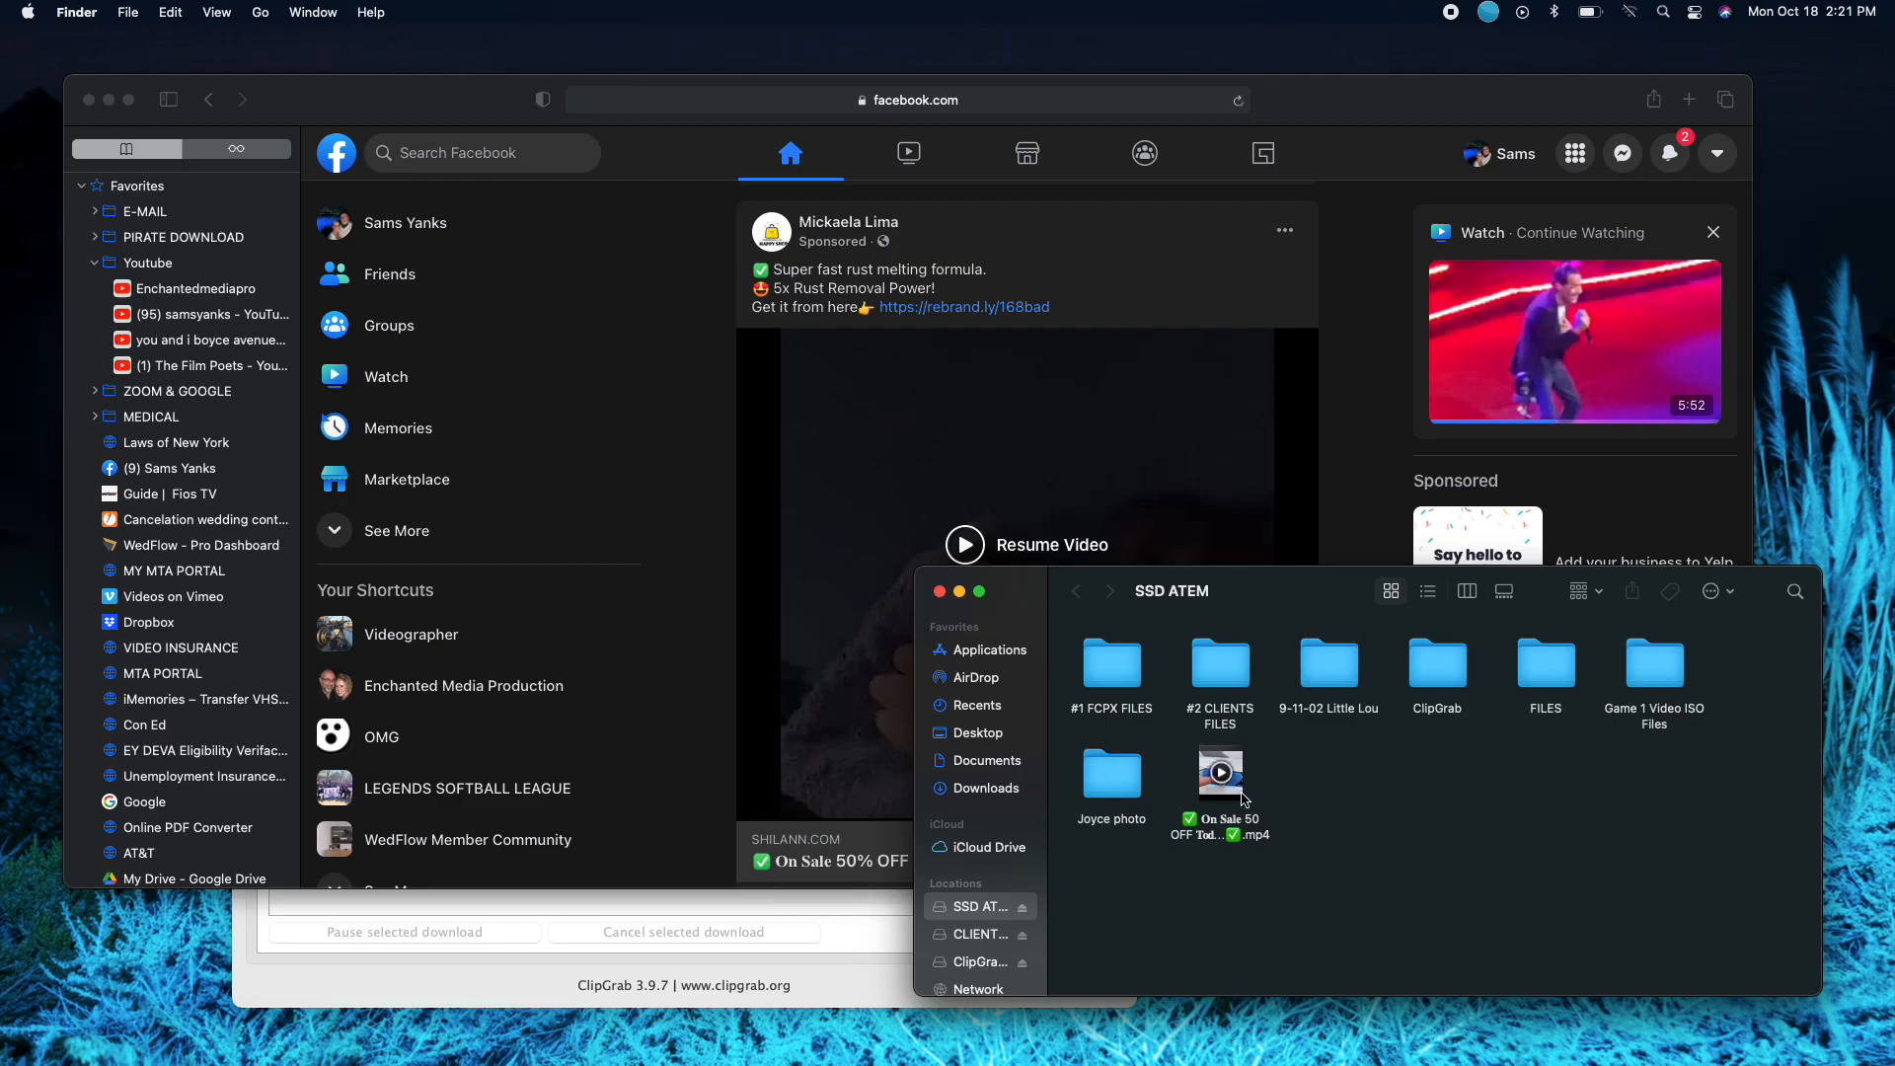
{"action": "double_click", "coordinate": [1219, 780]}
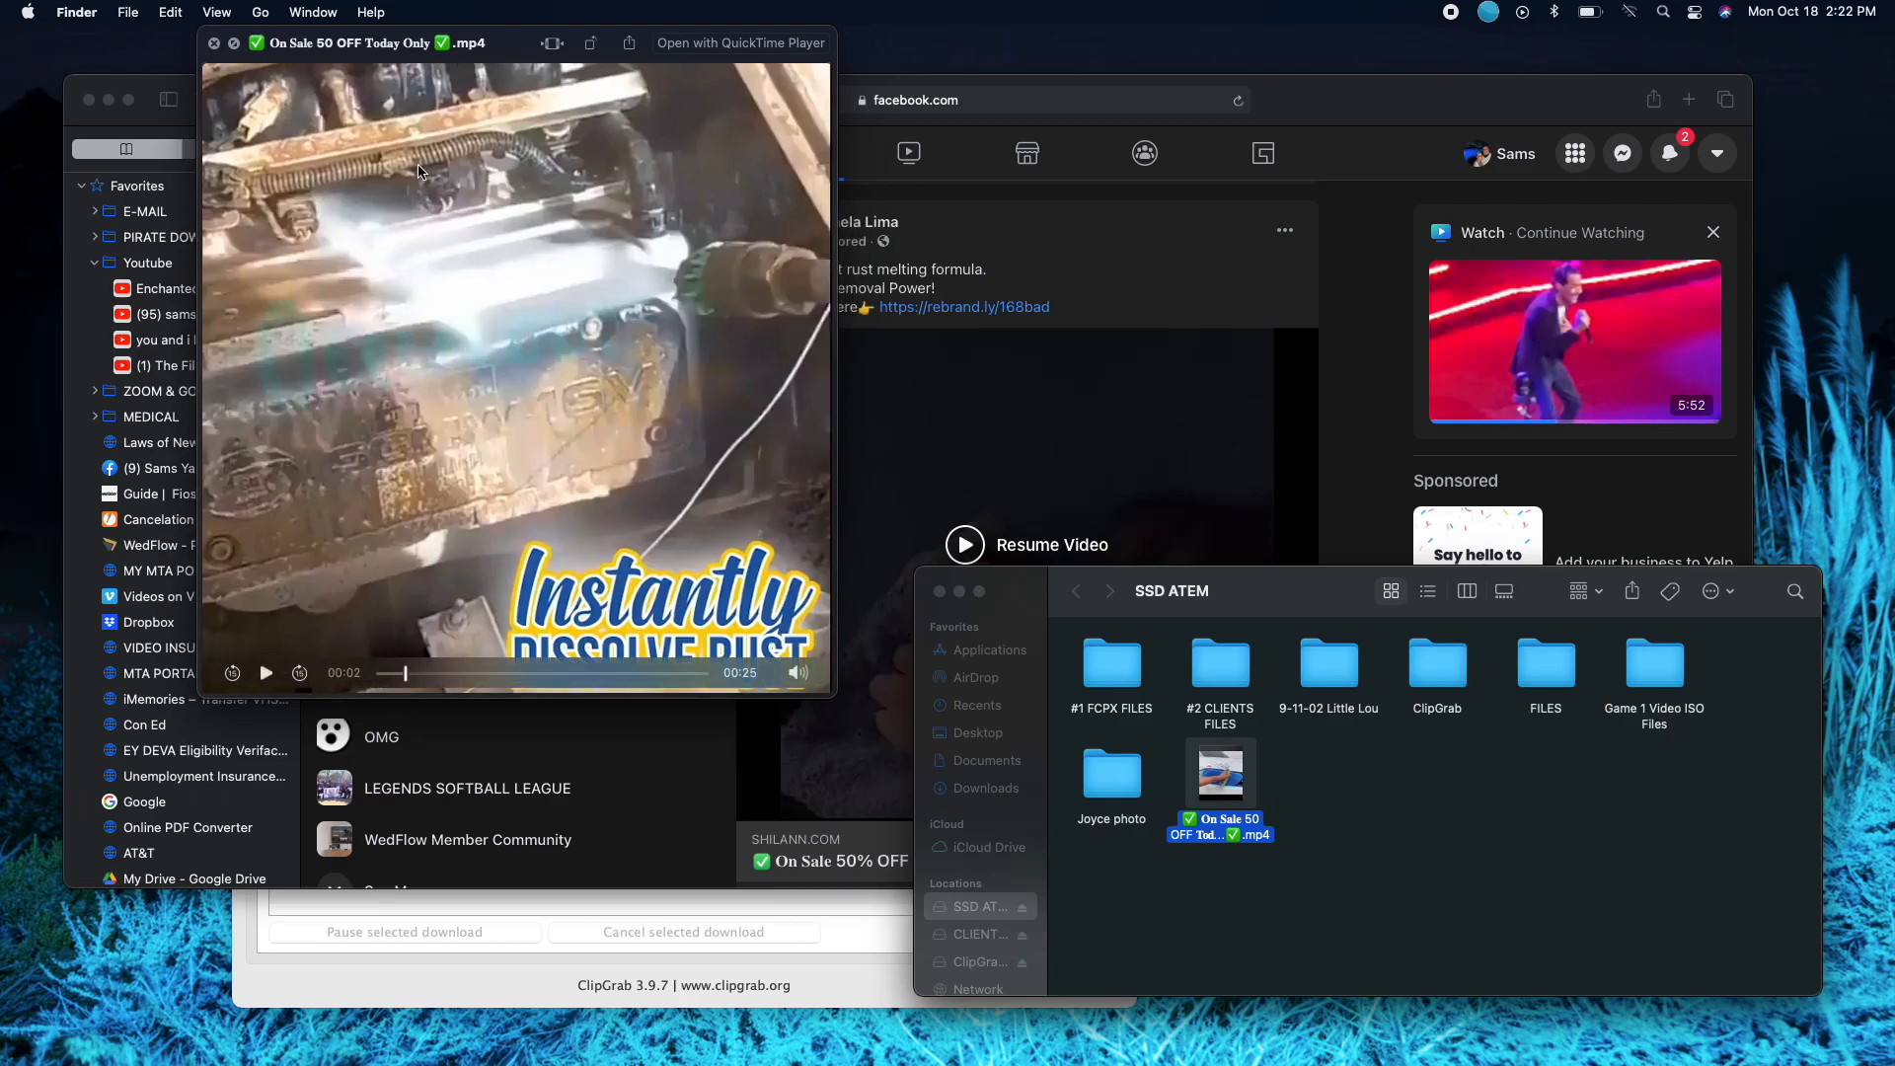
{"action": "left_click", "coordinate": [216, 41]}
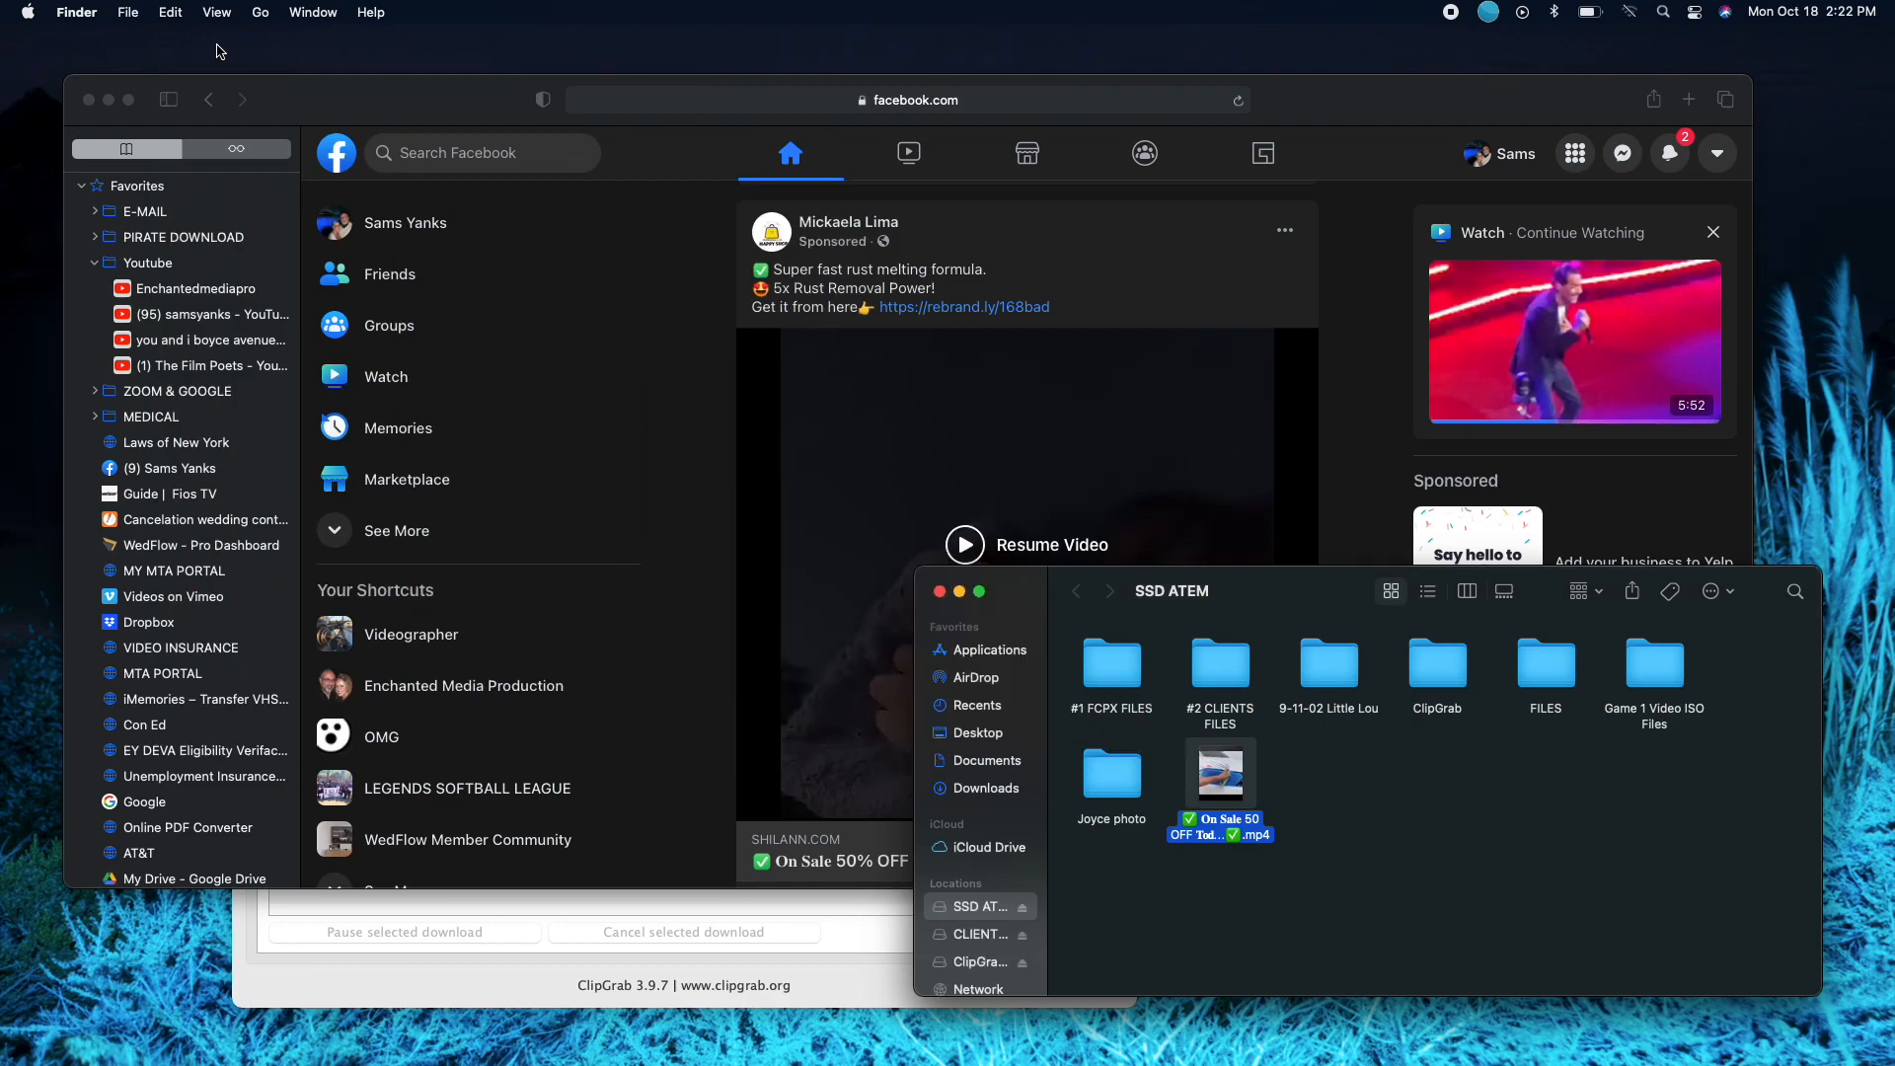
{"action": "mouse_move", "coordinate": [247, 69]}
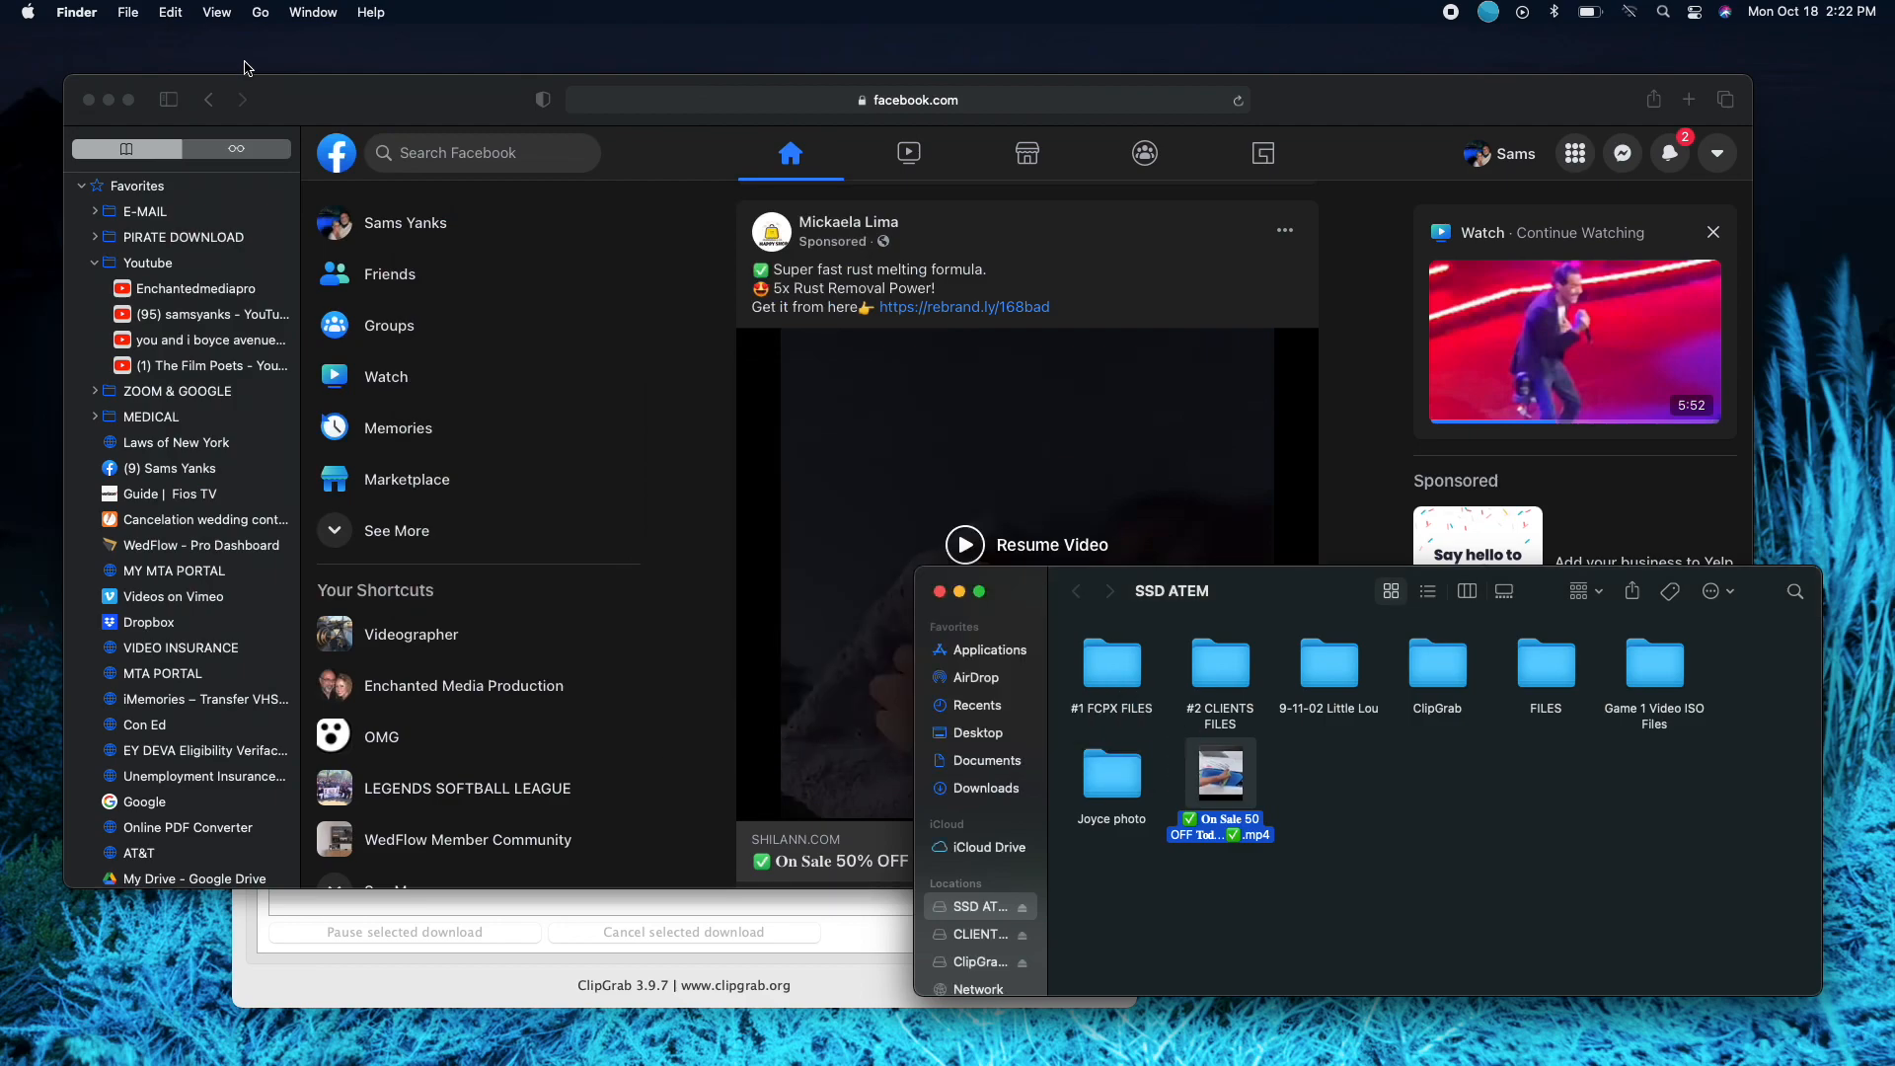